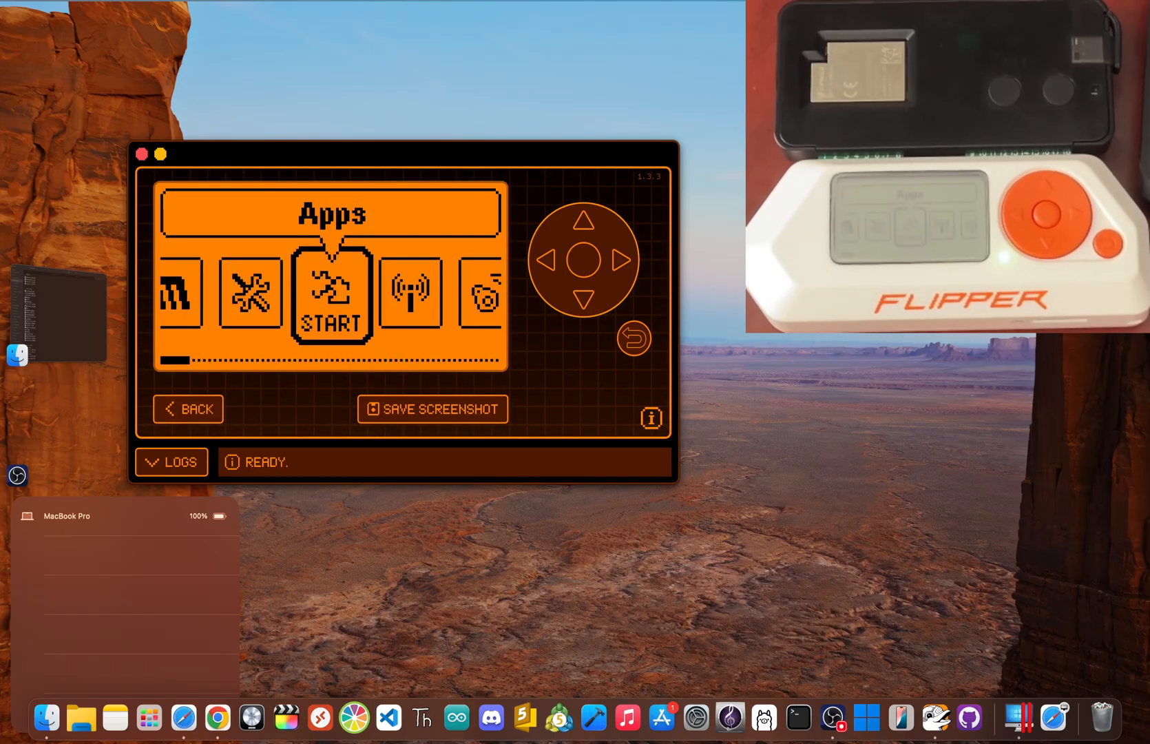
- Cycle the Flipper main menu to Apps, showing Bluetooth, Custom, Games and GPIO folders
left_click(560, 259)
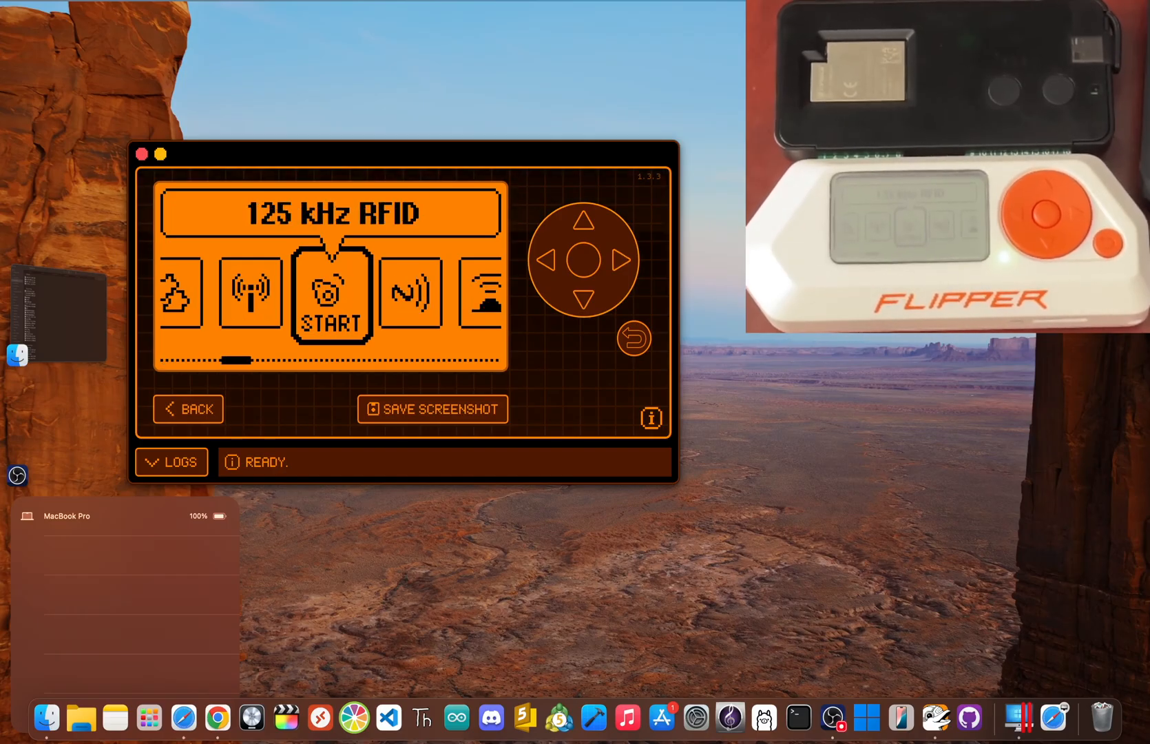
left_click(621, 259)
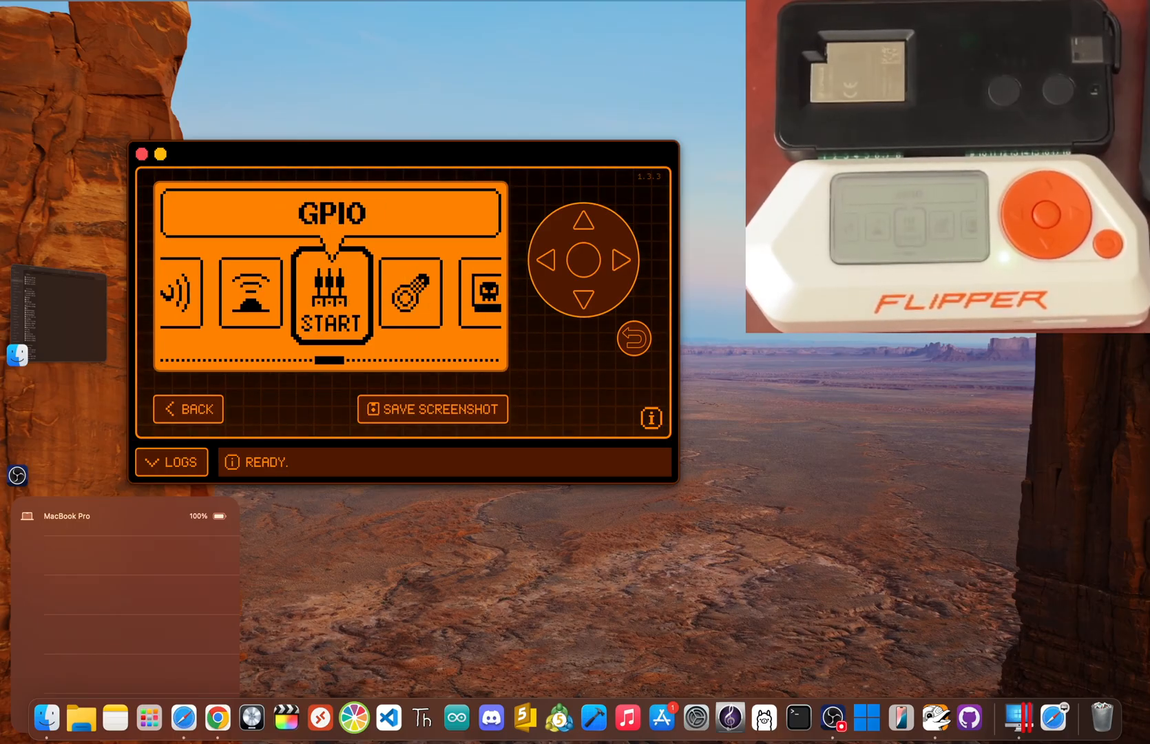
left_click(622, 259)
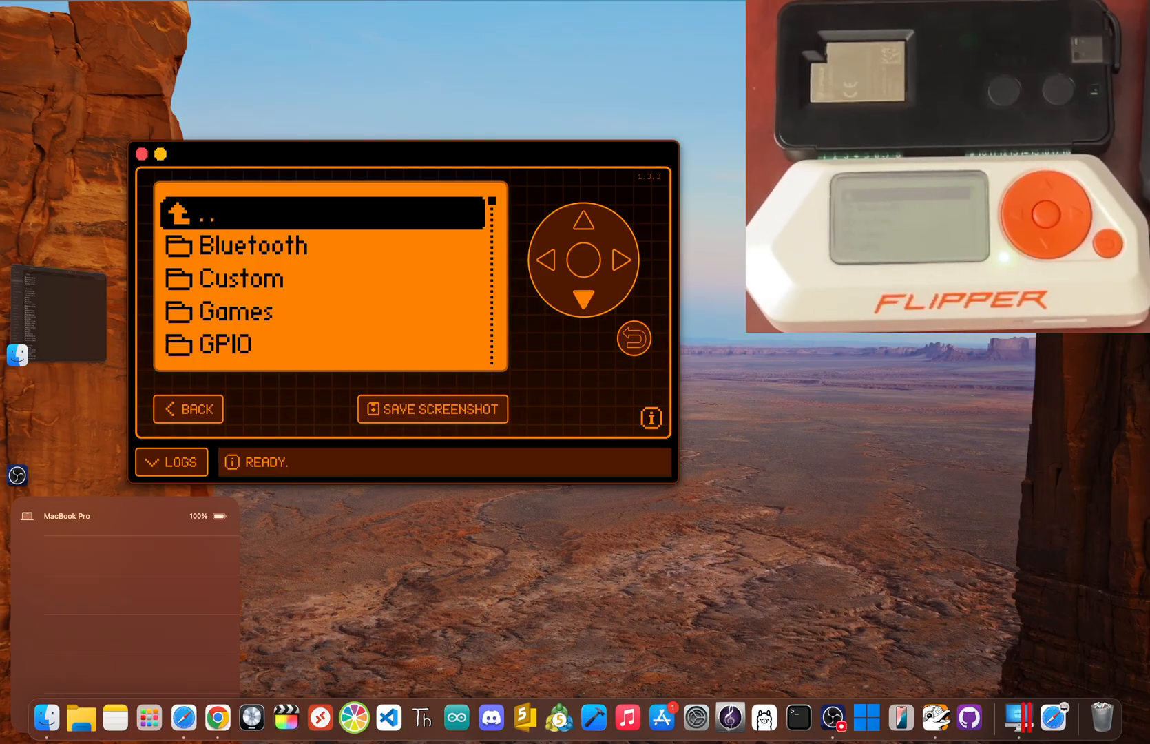
- Move down the Flipper's Apps folder list
left_click(585, 298)
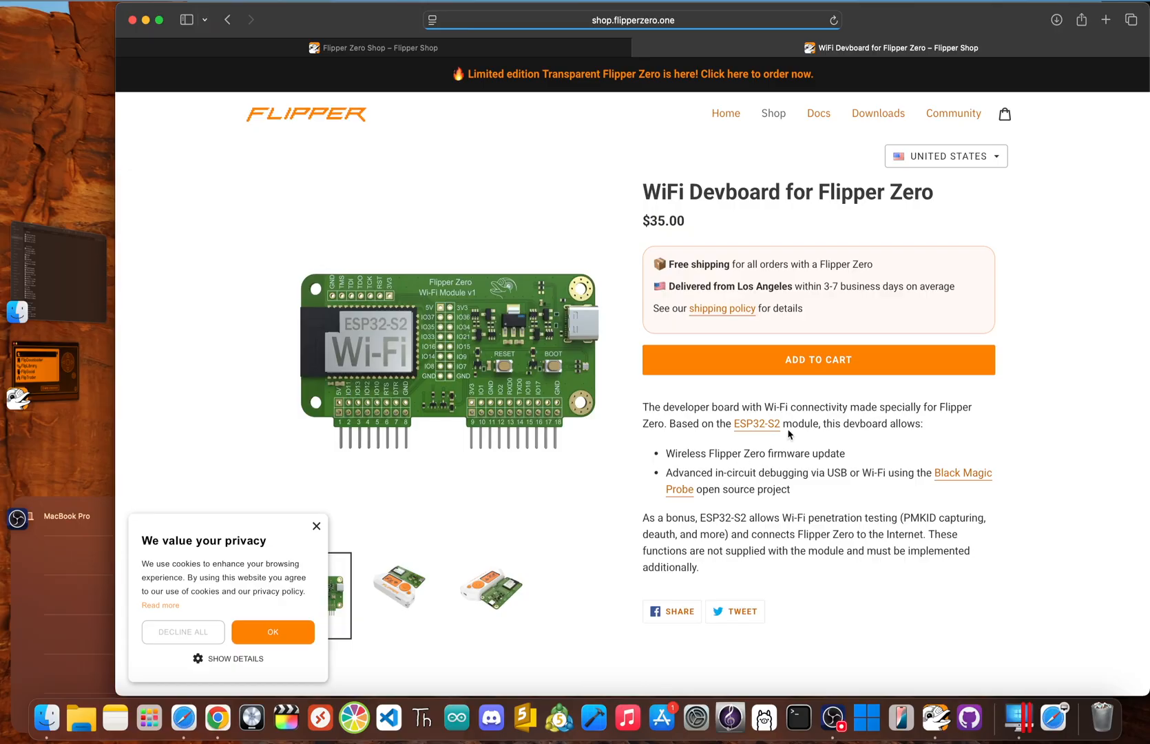
- Scroll down the WiFi Devboard product page
scroll("down", 3)
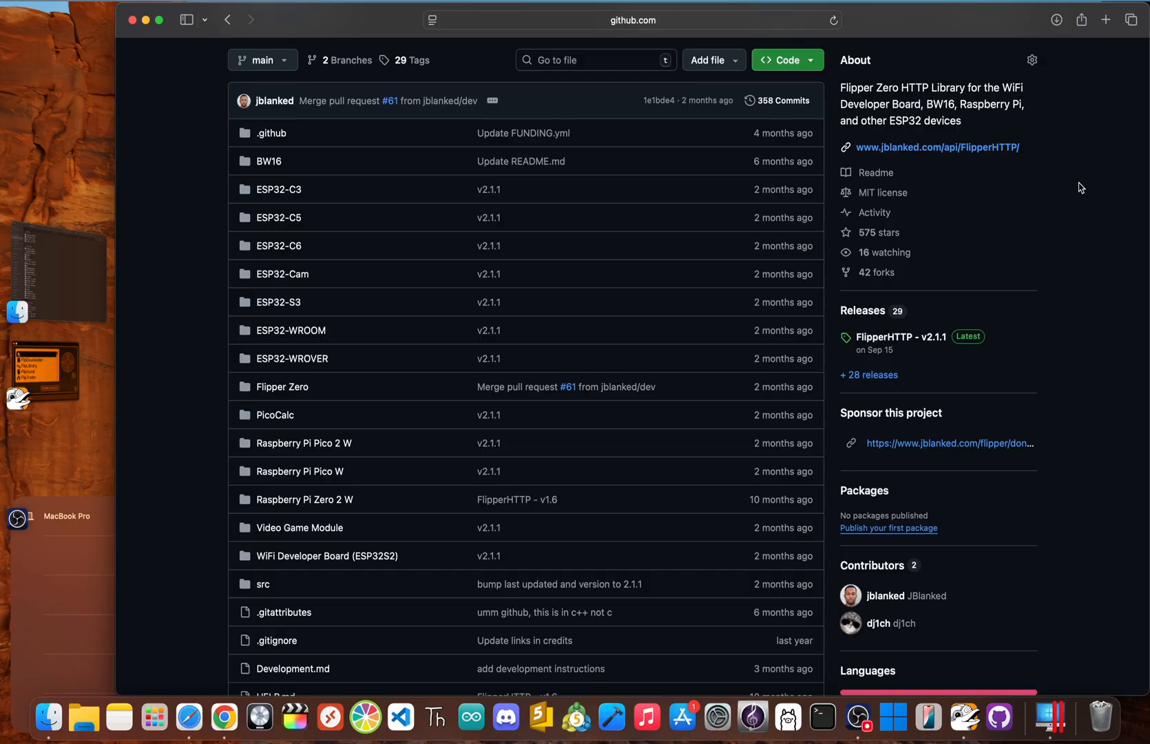
mouse_move(1050, 228)
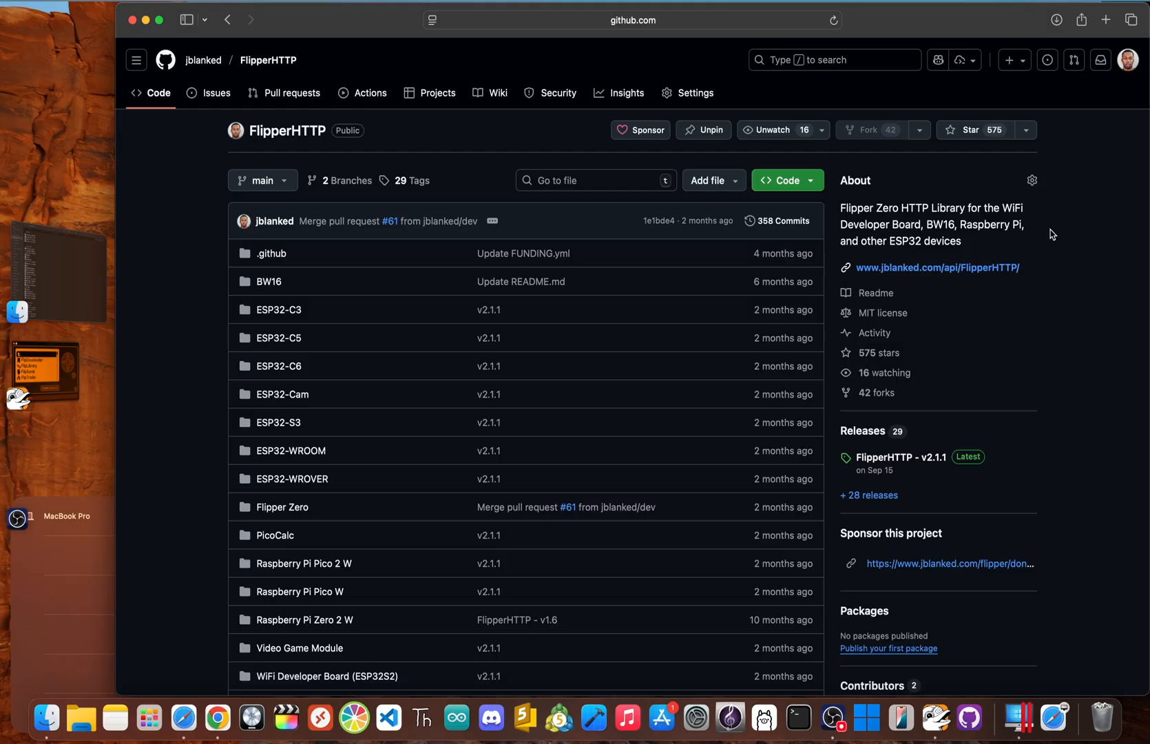
- Scroll the FlipperHTTP repository down to the README's 'Apps That Utilize FlipperHTTP' section
scroll("down", 3)
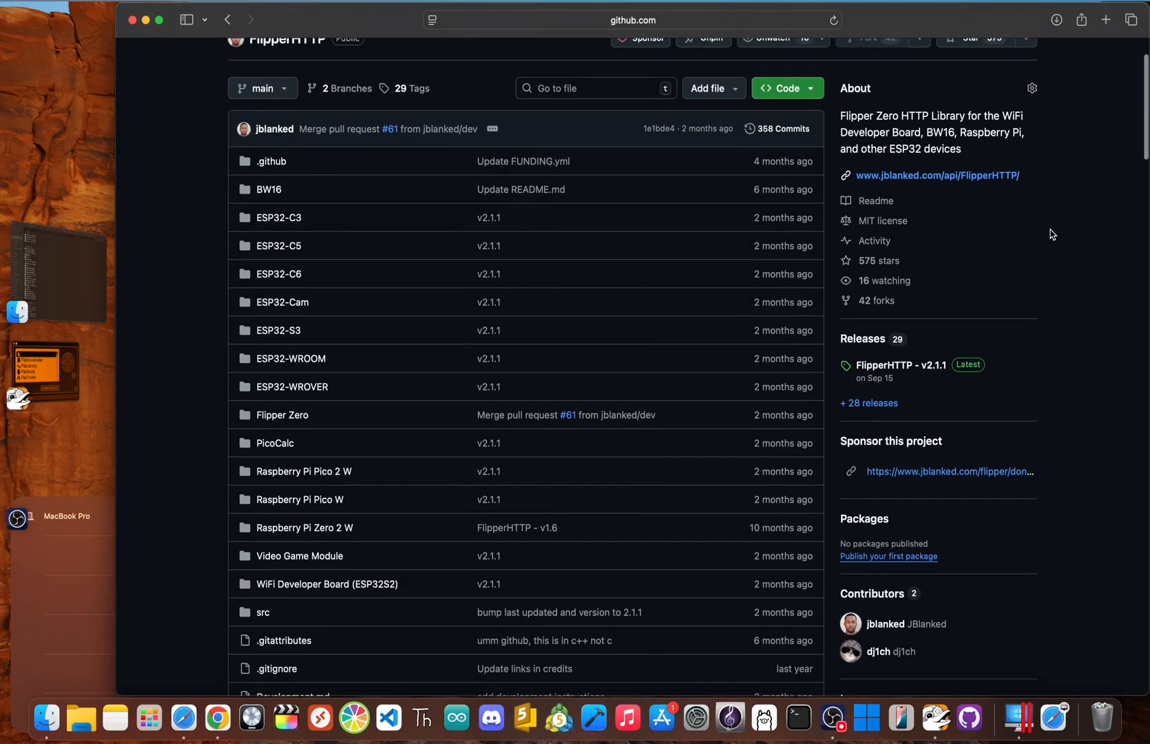
scroll("down", 3)
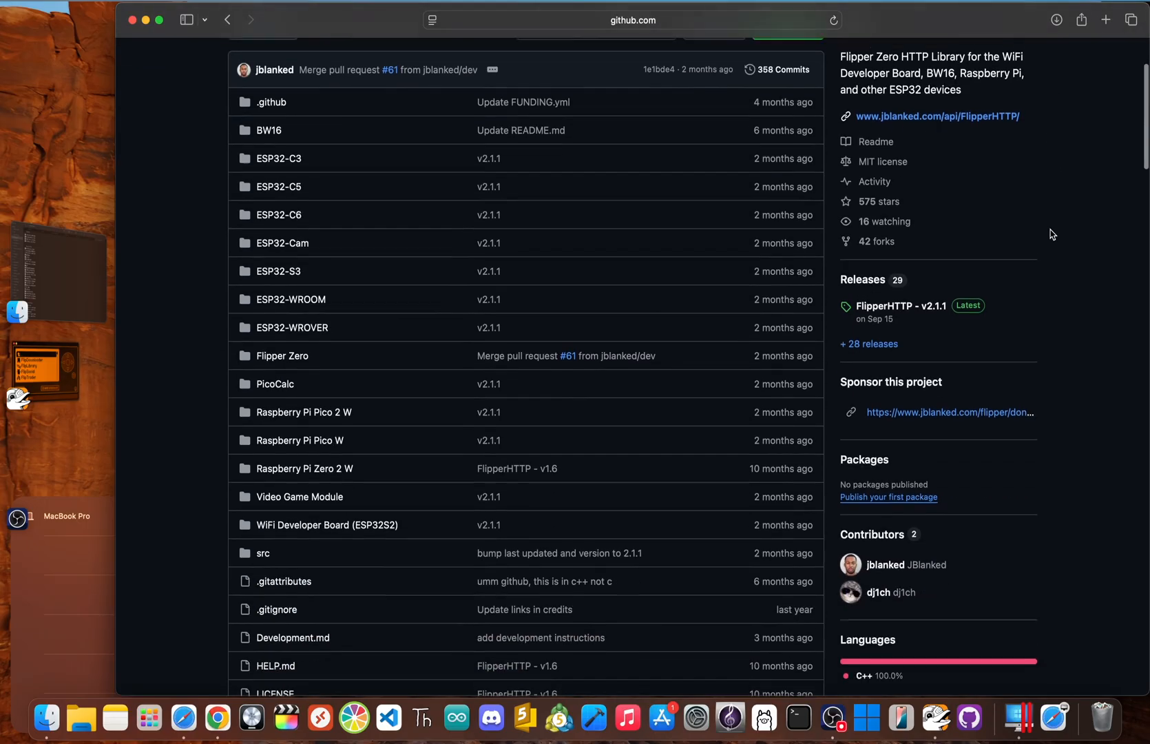
scroll("down", 3)
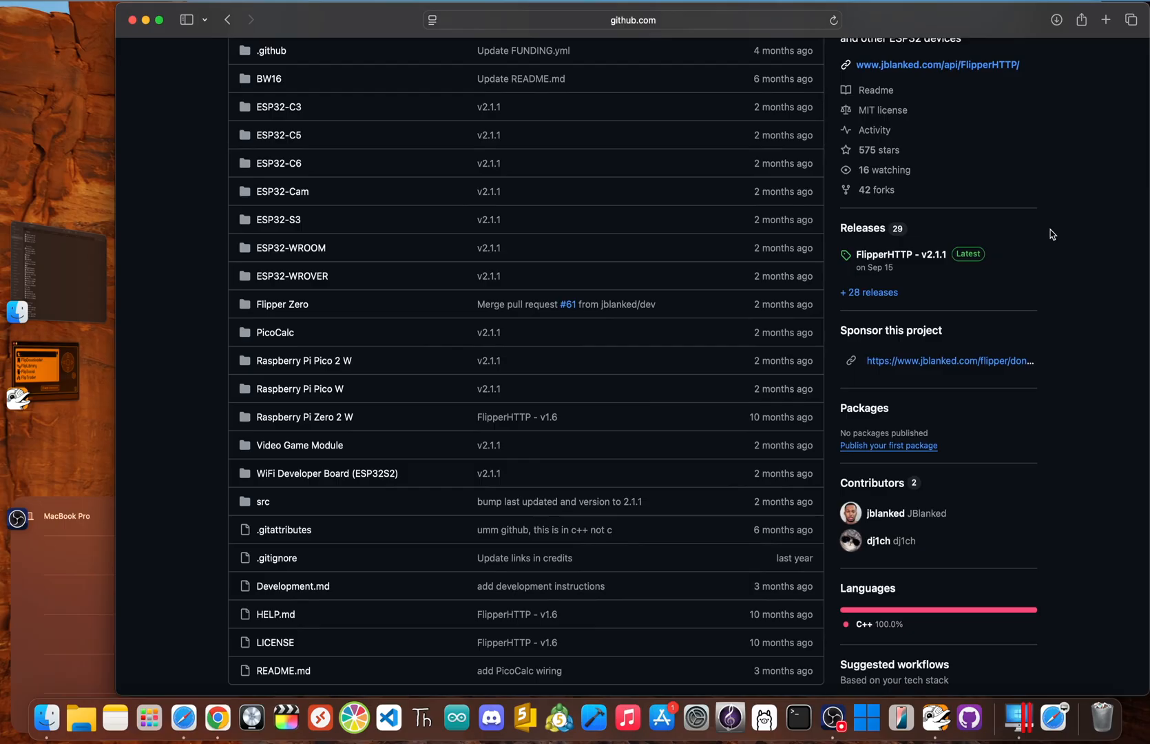
scroll("down", 3)
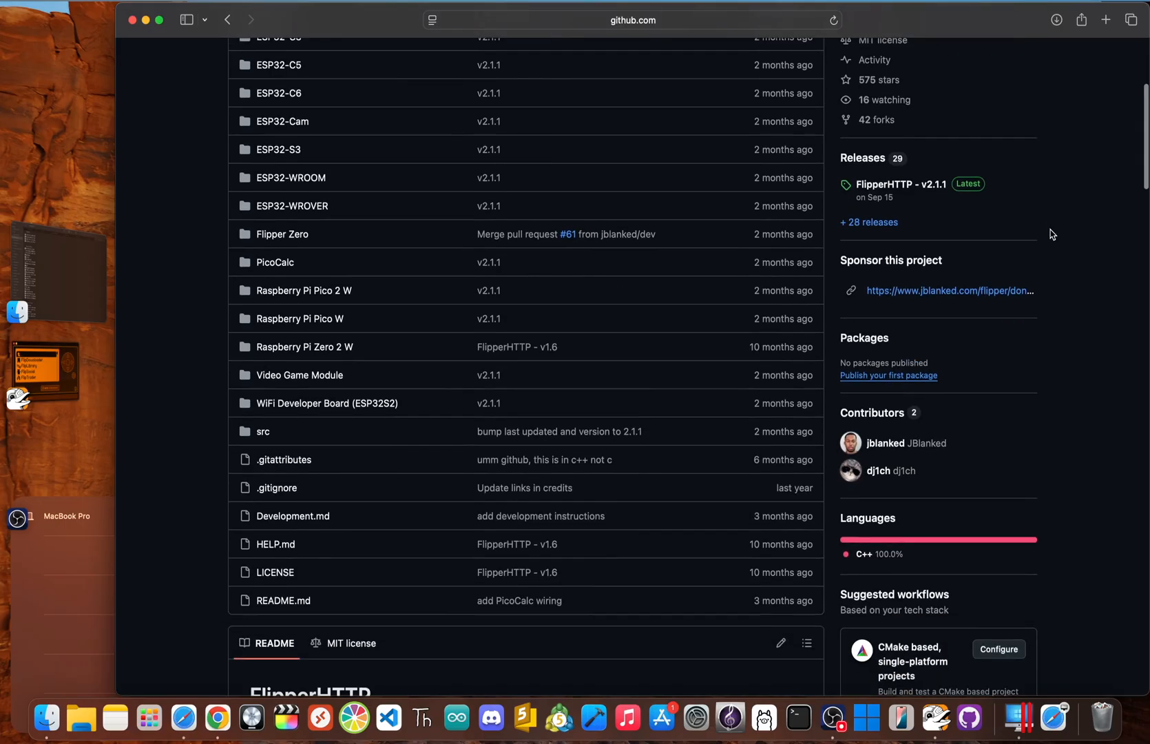
scroll("down", 3)
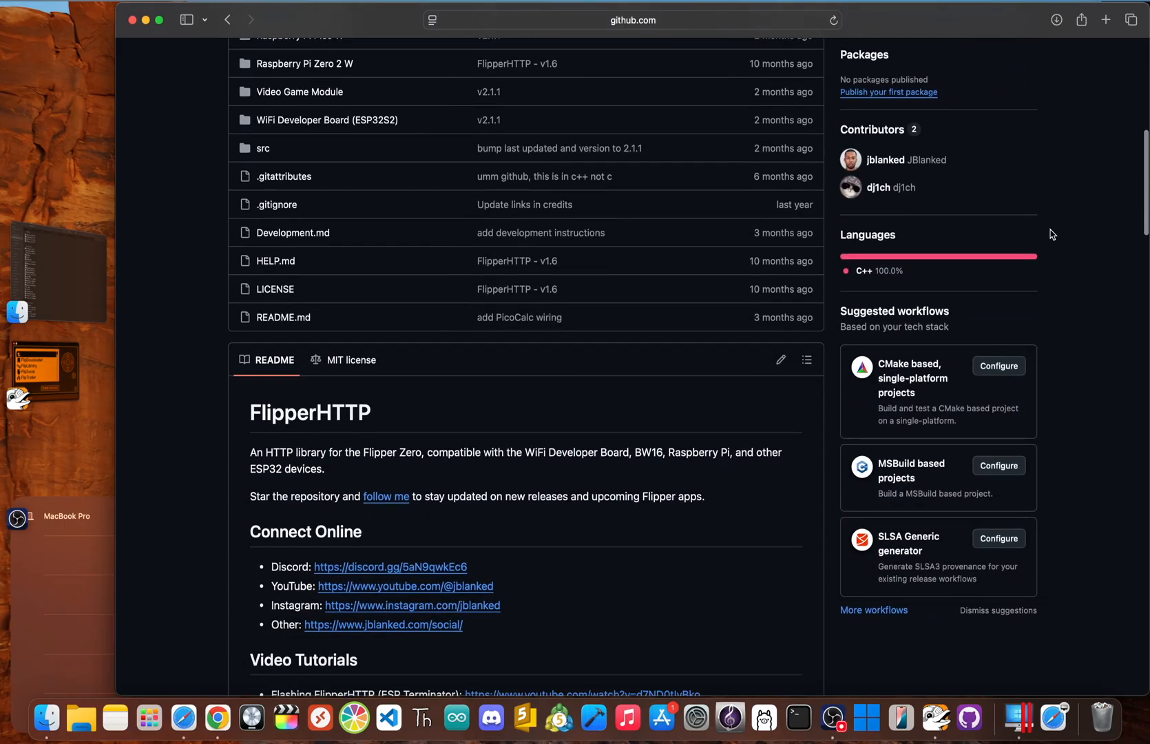
scroll("down", 3)
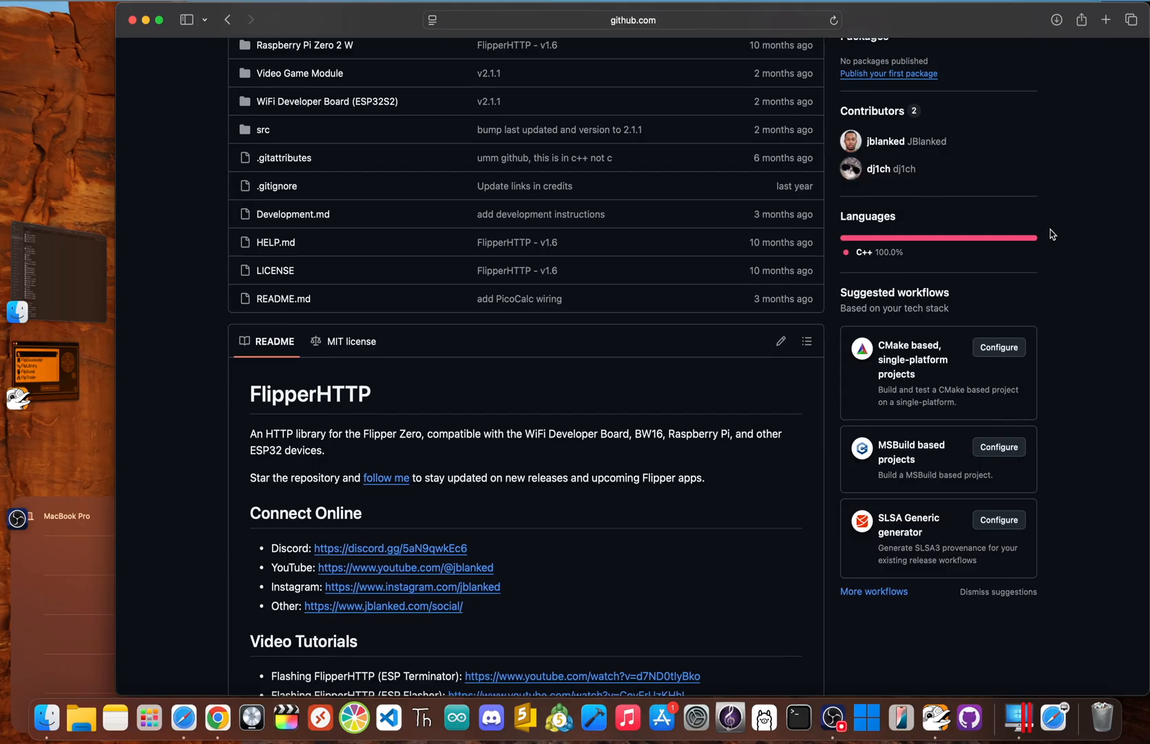
scroll("down", 3)
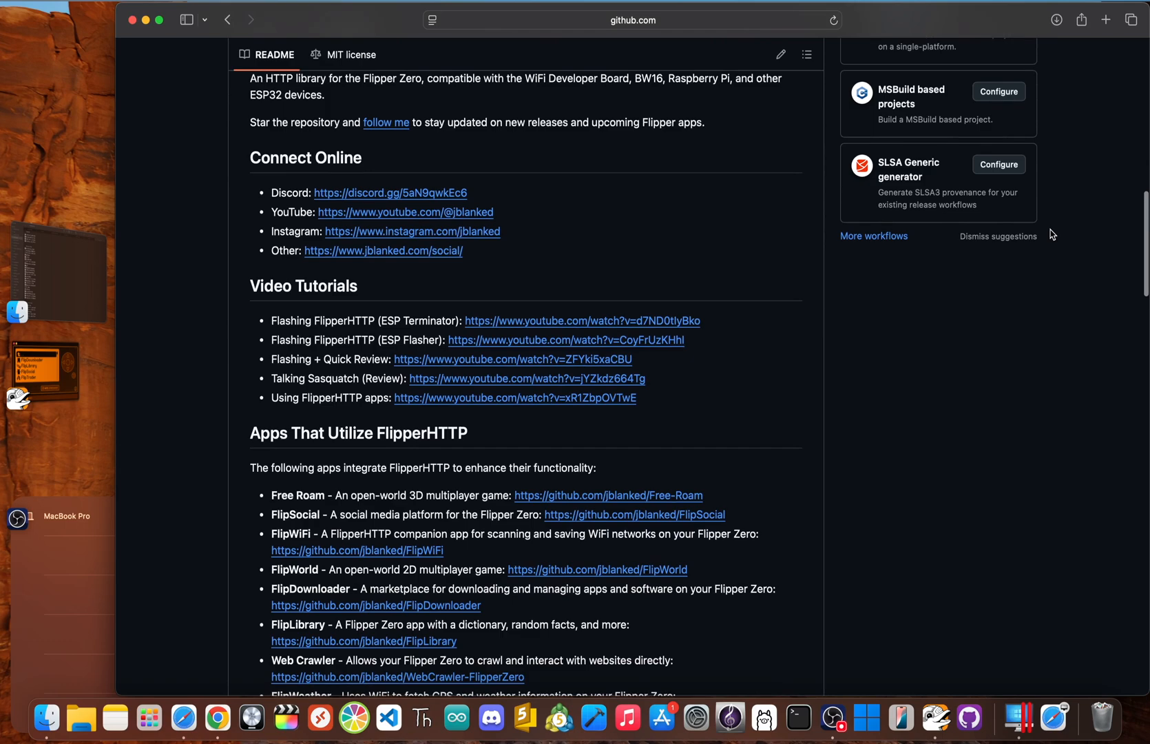
scroll("down", 3)
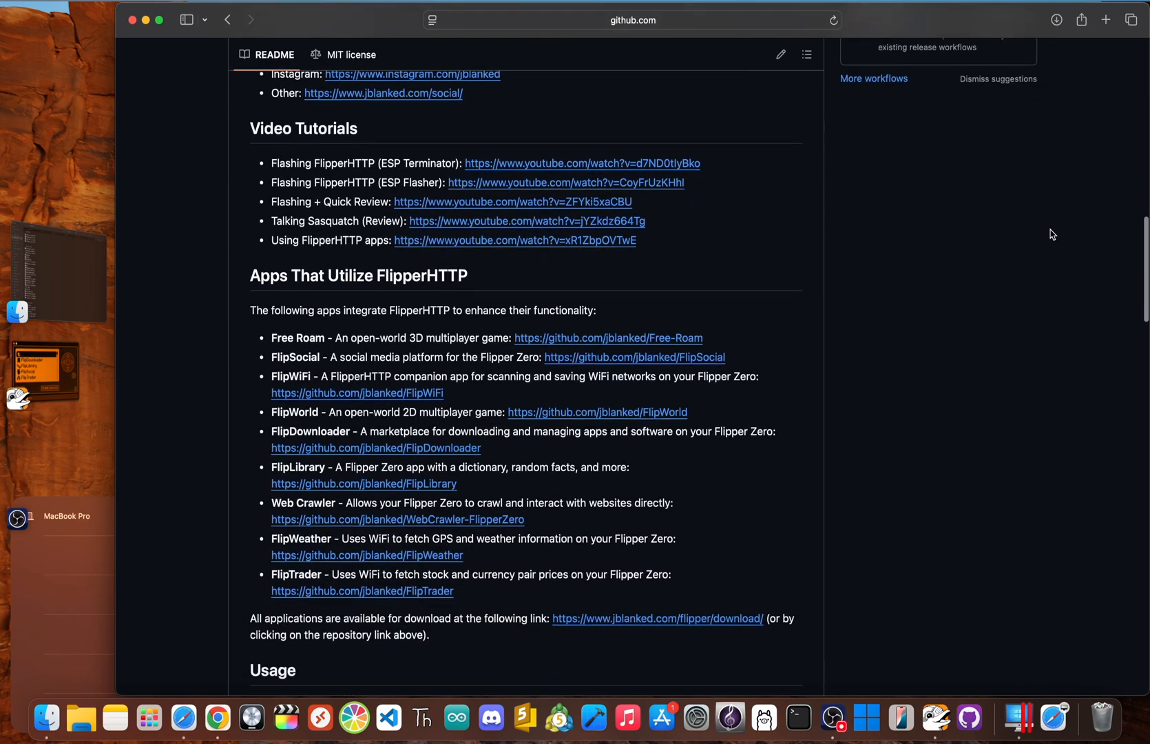
scroll("down", 3)
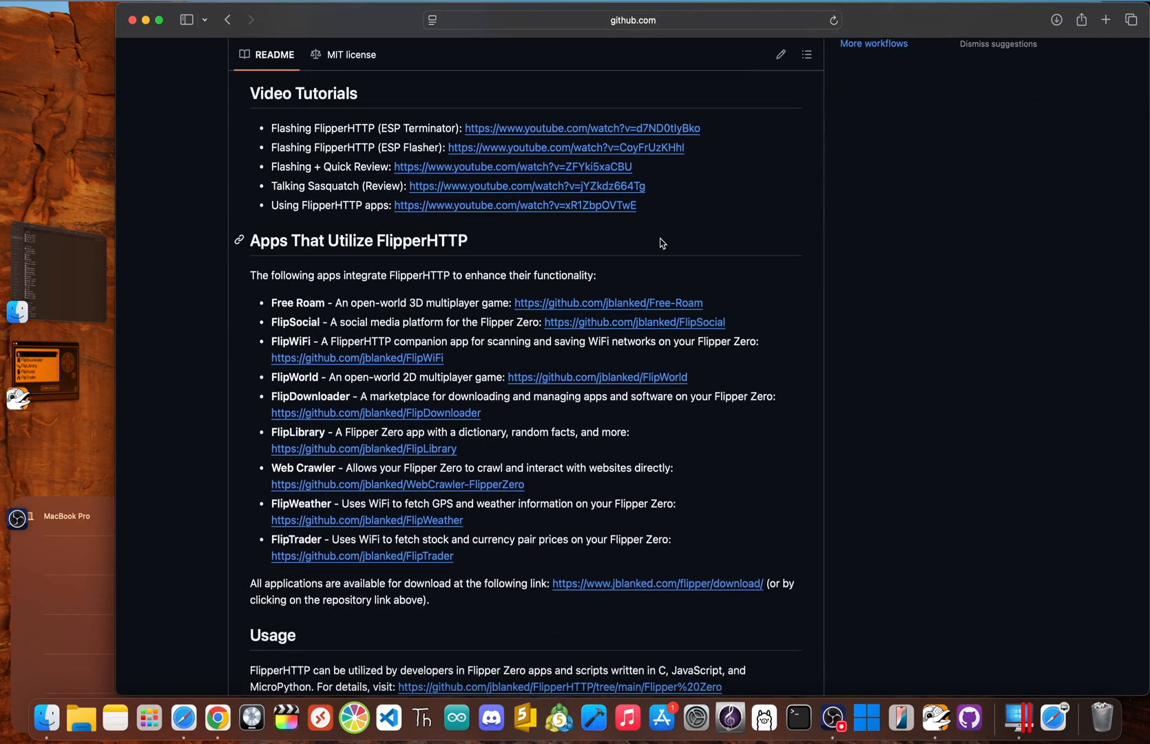
scroll("down", 3)
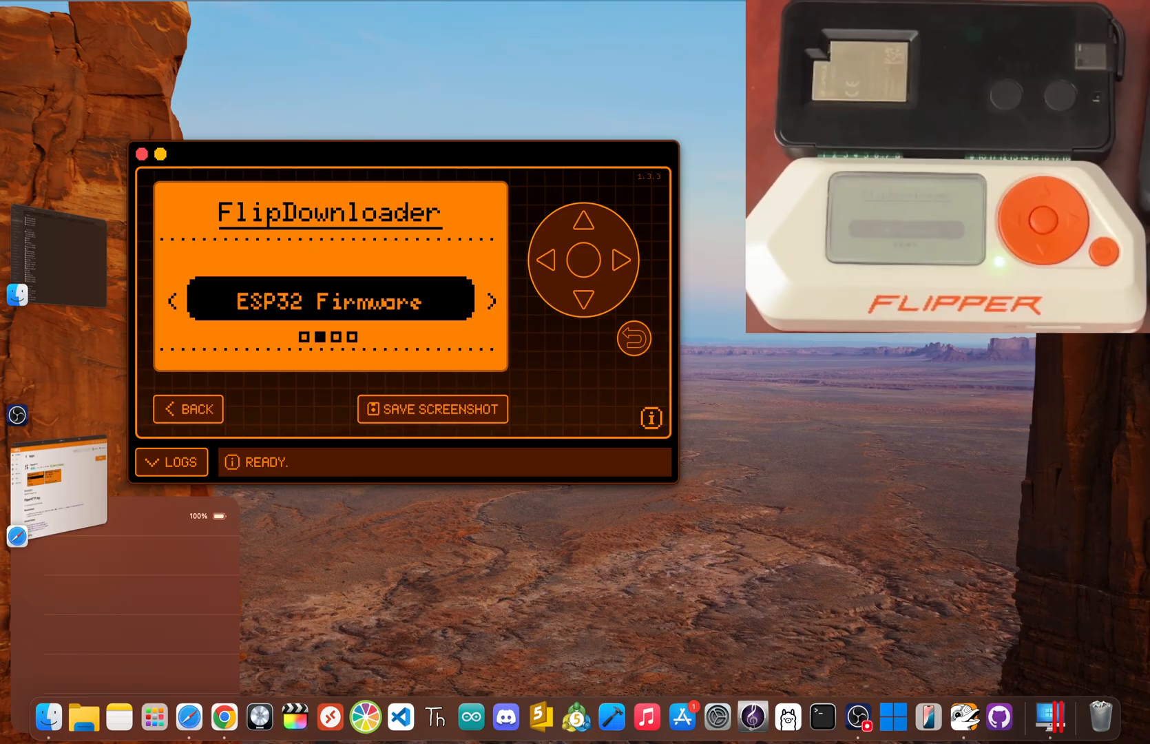
- Open FlipDownloader's Bluetooth category to view Bluetooth Remote, then back out
left_click(172, 302)
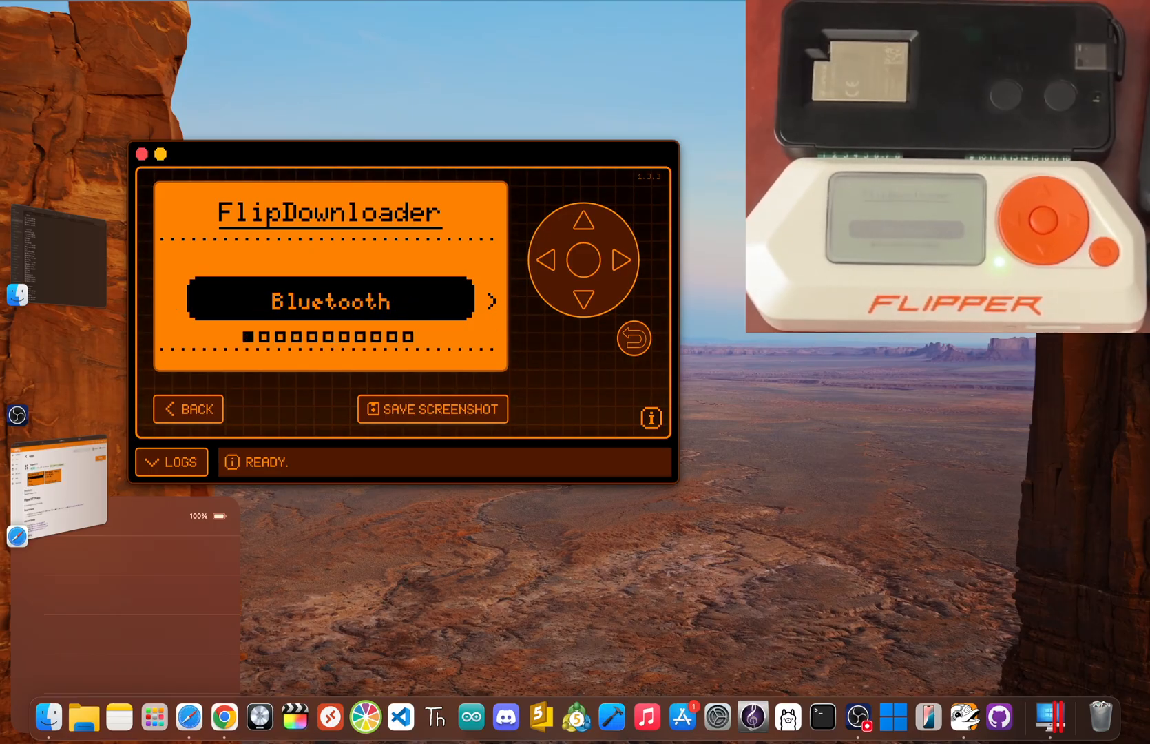
left_click(330, 300)
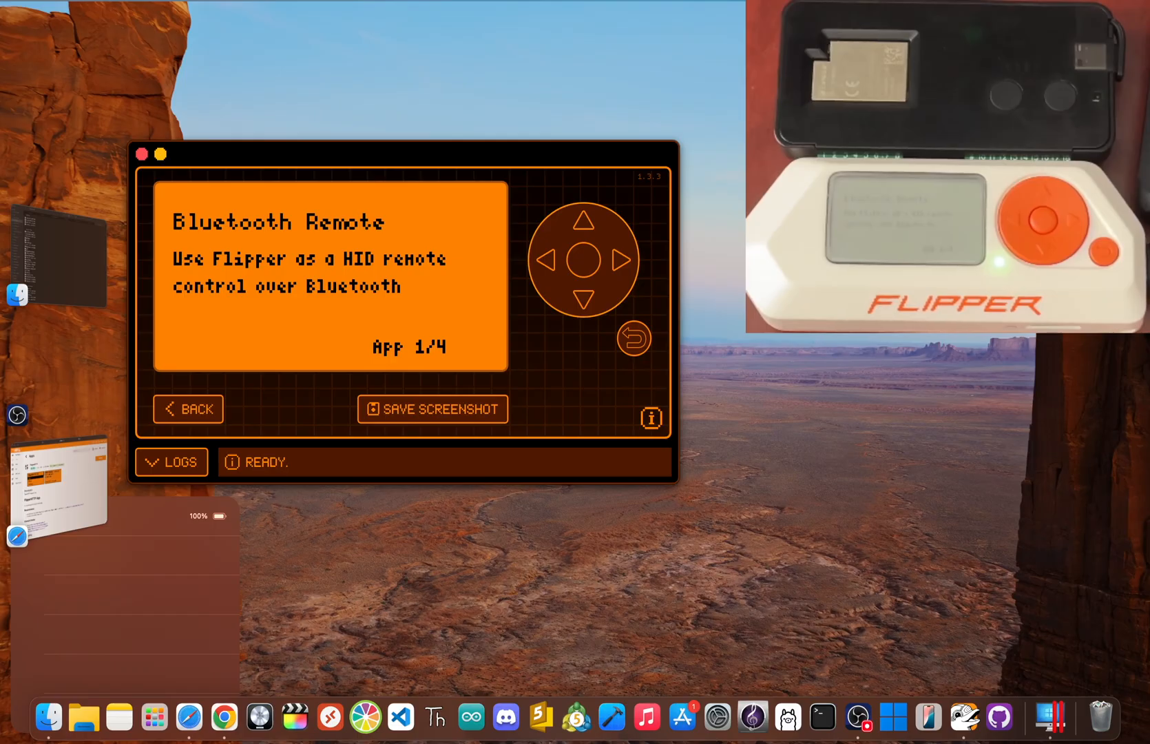
left_click(621, 260)
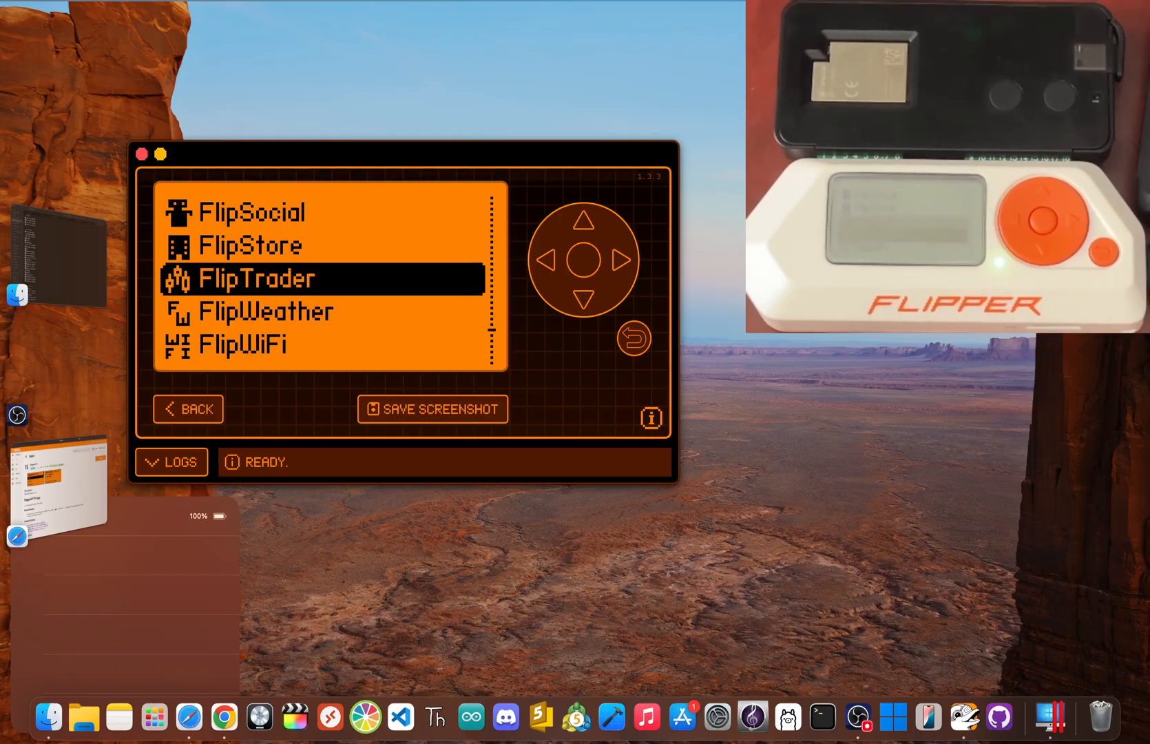
- Run Free Roam and choose Continue on the App Too Old warning
left_click(256, 278)
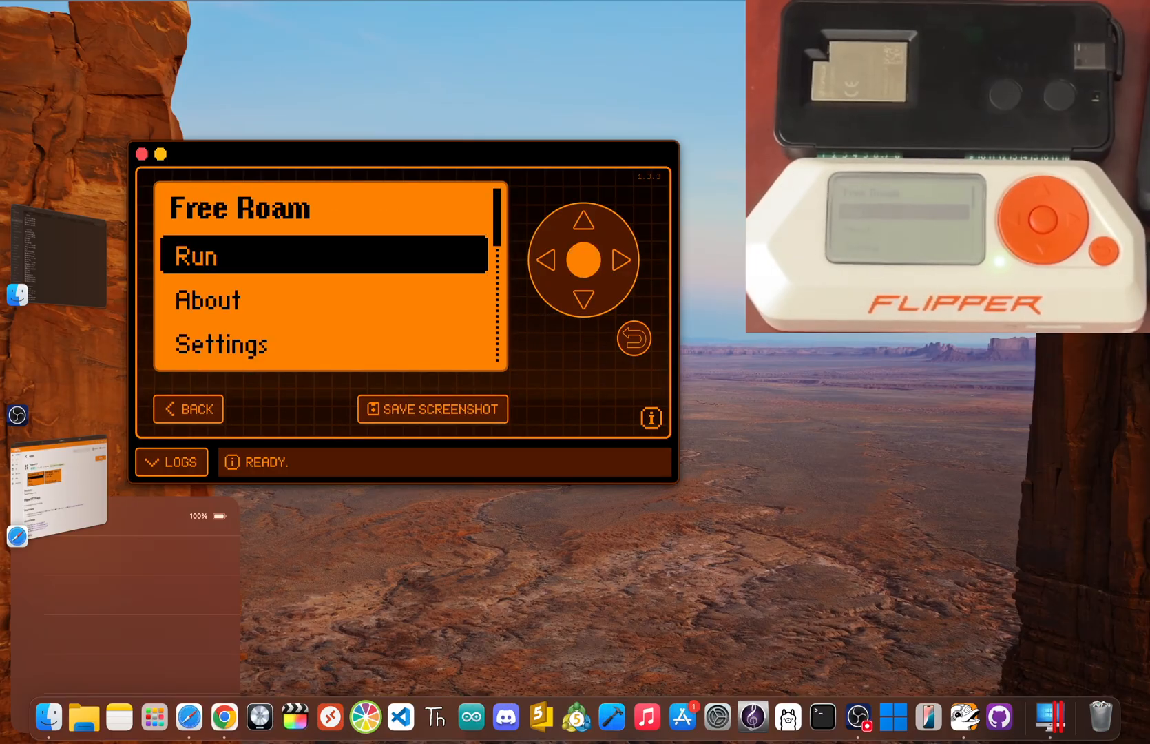
left_click(194, 256)
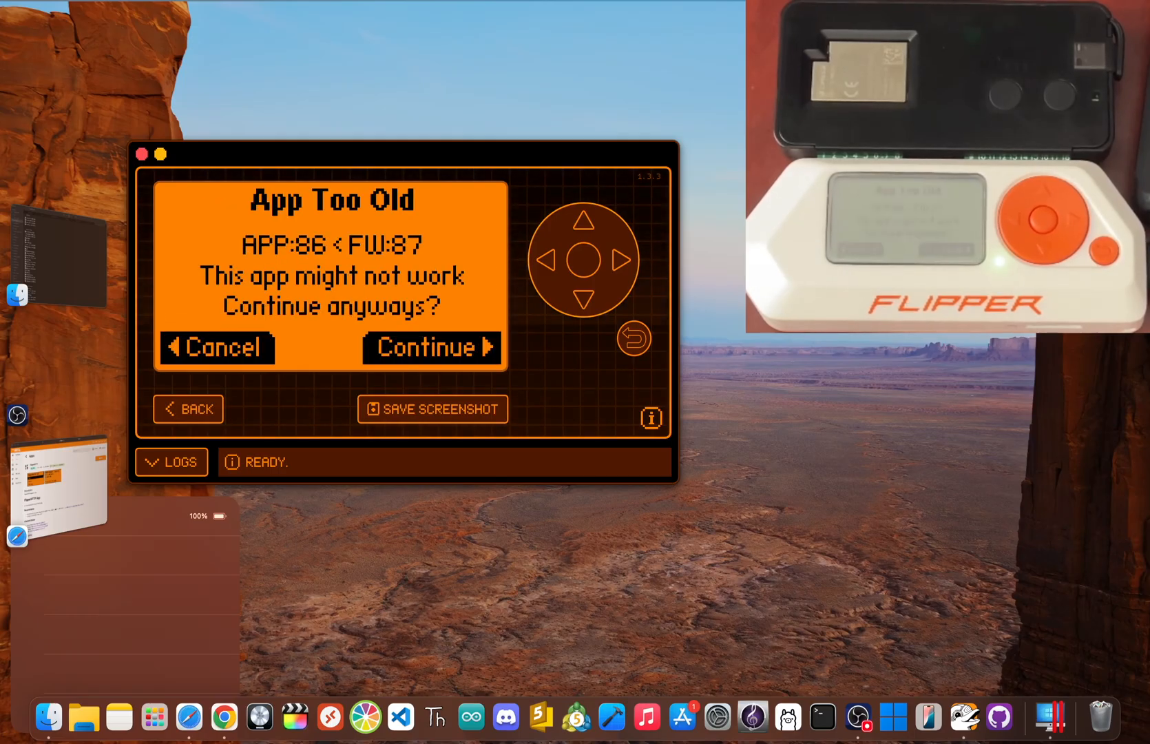
left_click(431, 346)
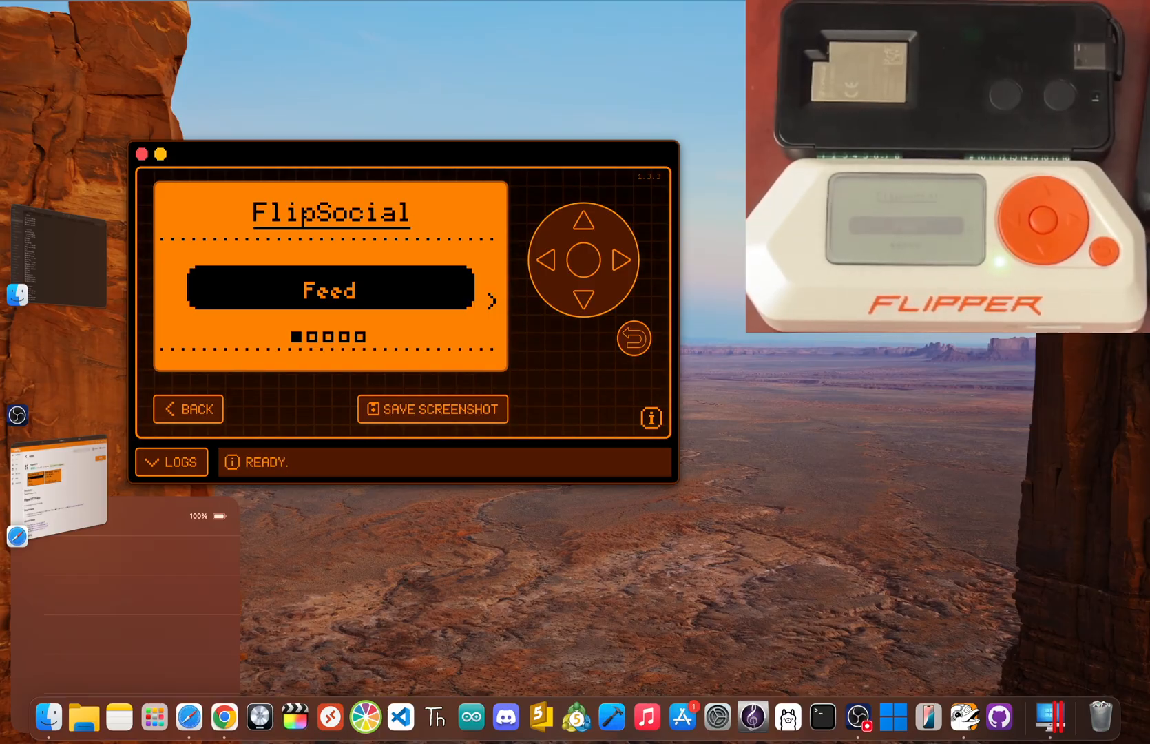
- Cycle FlipSocial's Feed, Post and Messages options, then open the Feed
left_click(490, 301)
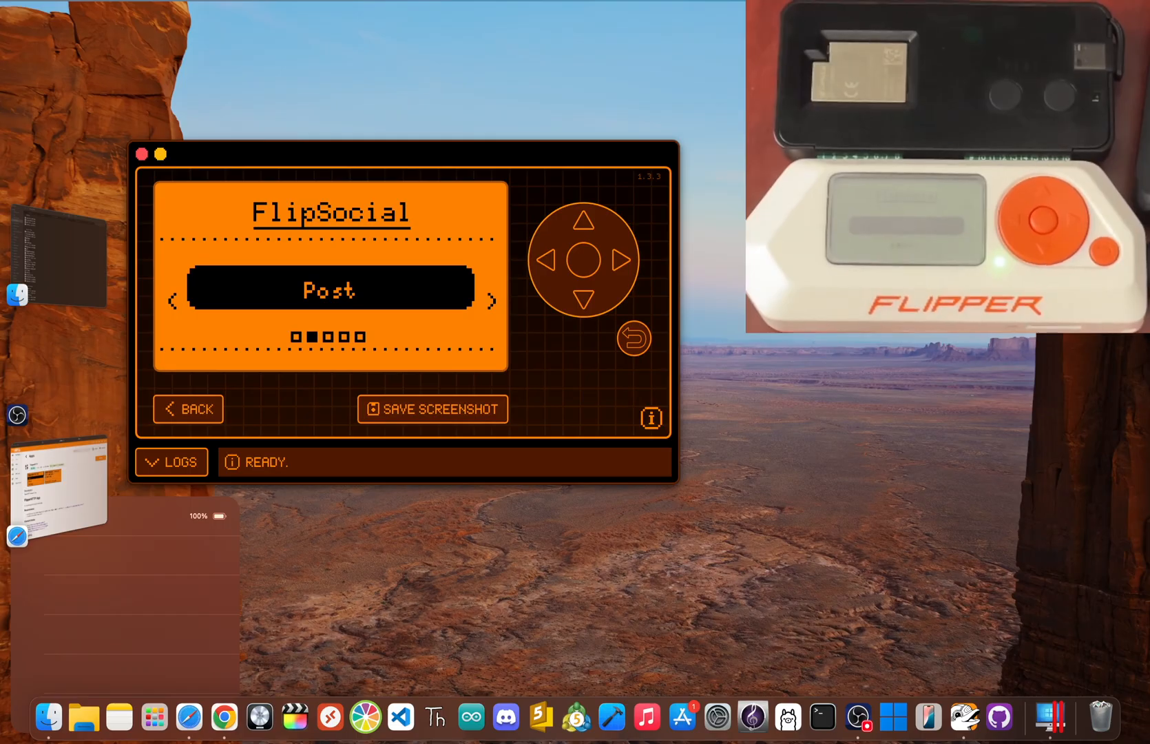
left_click(490, 301)
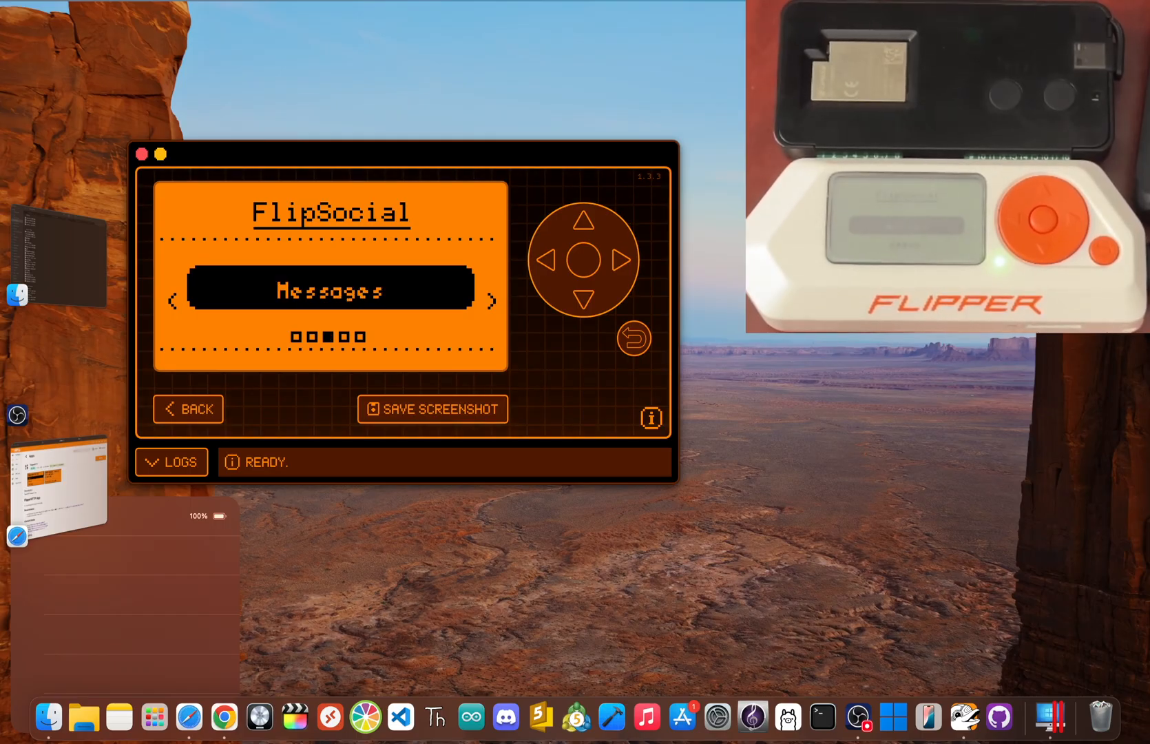
left_click(330, 288)
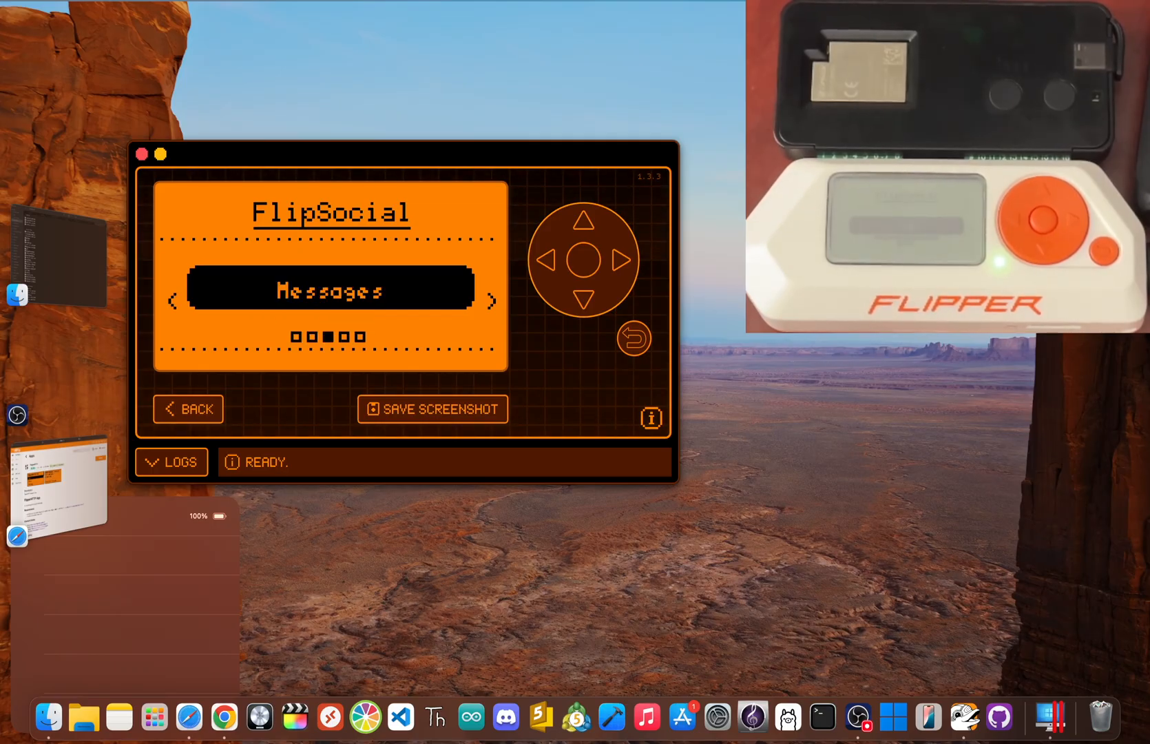
left_click(173, 301)
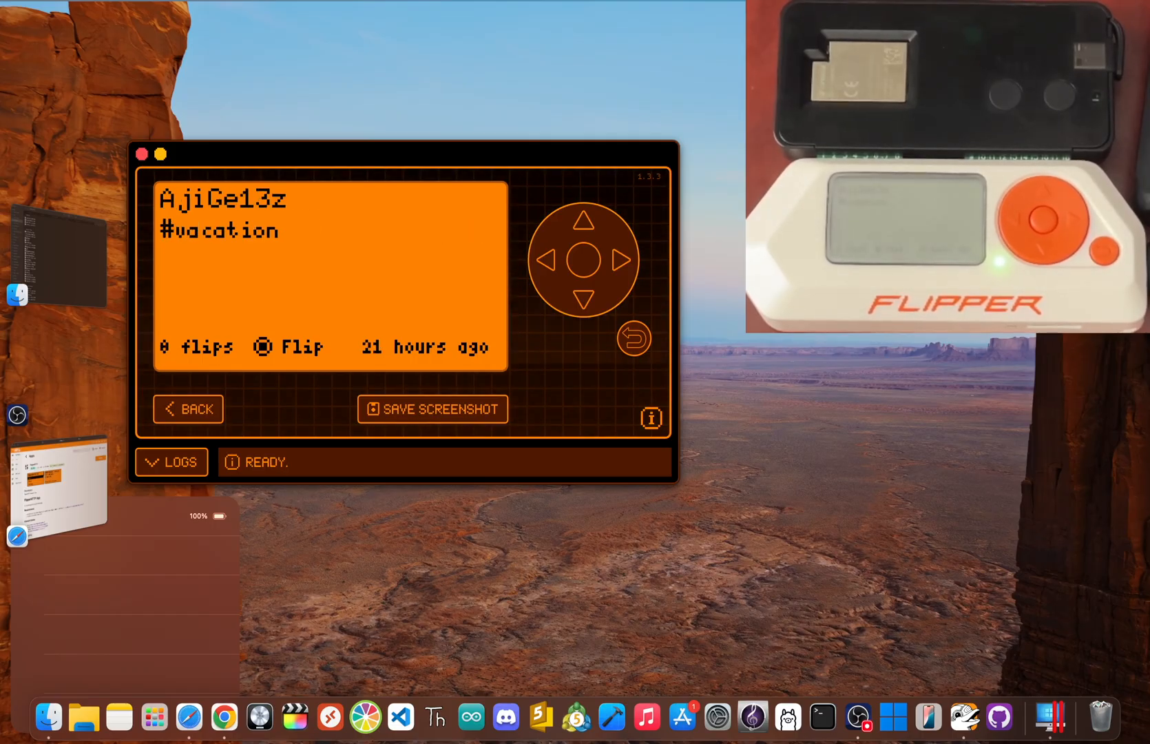
- Post 'Morning all :D' on FlipSocial and return to the options menu
left_click(289, 346)
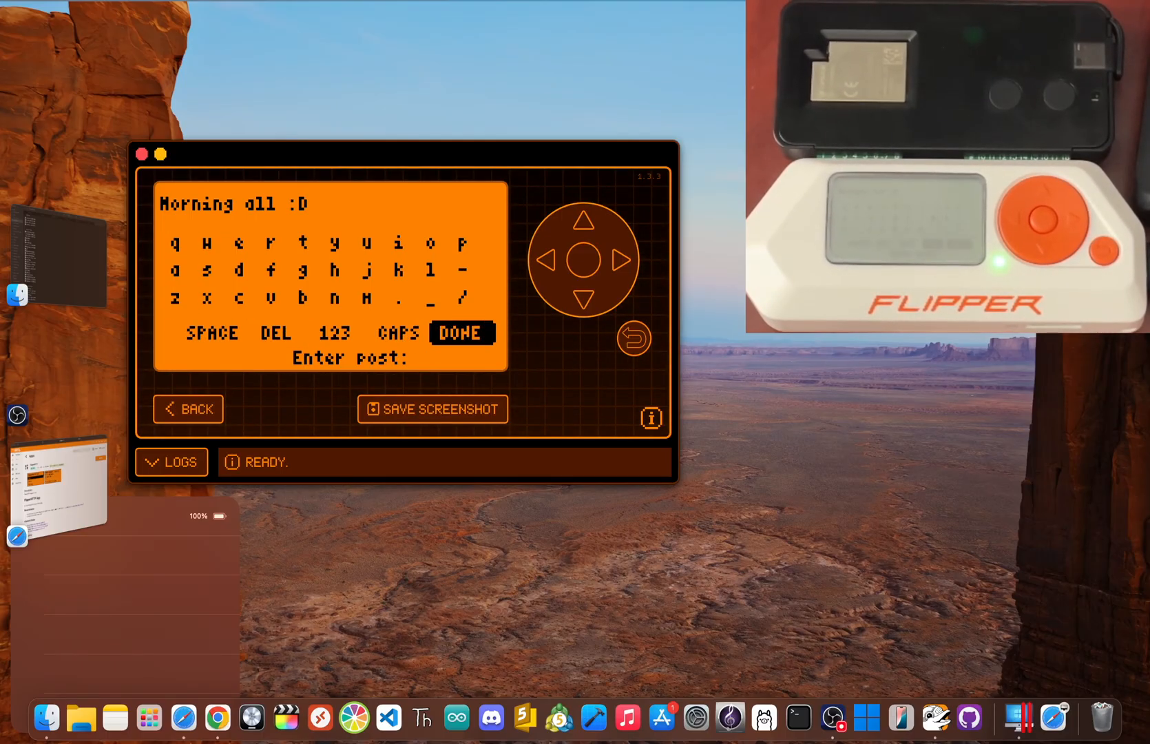
left_click(460, 332)
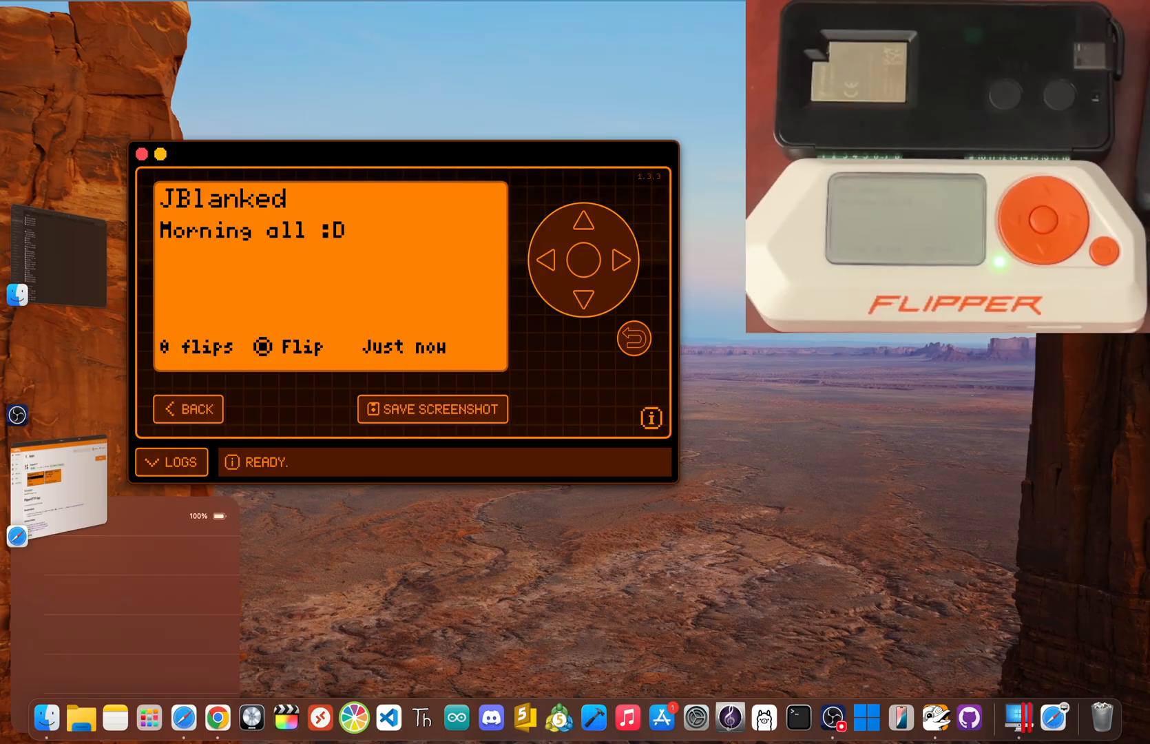
left_click(622, 259)
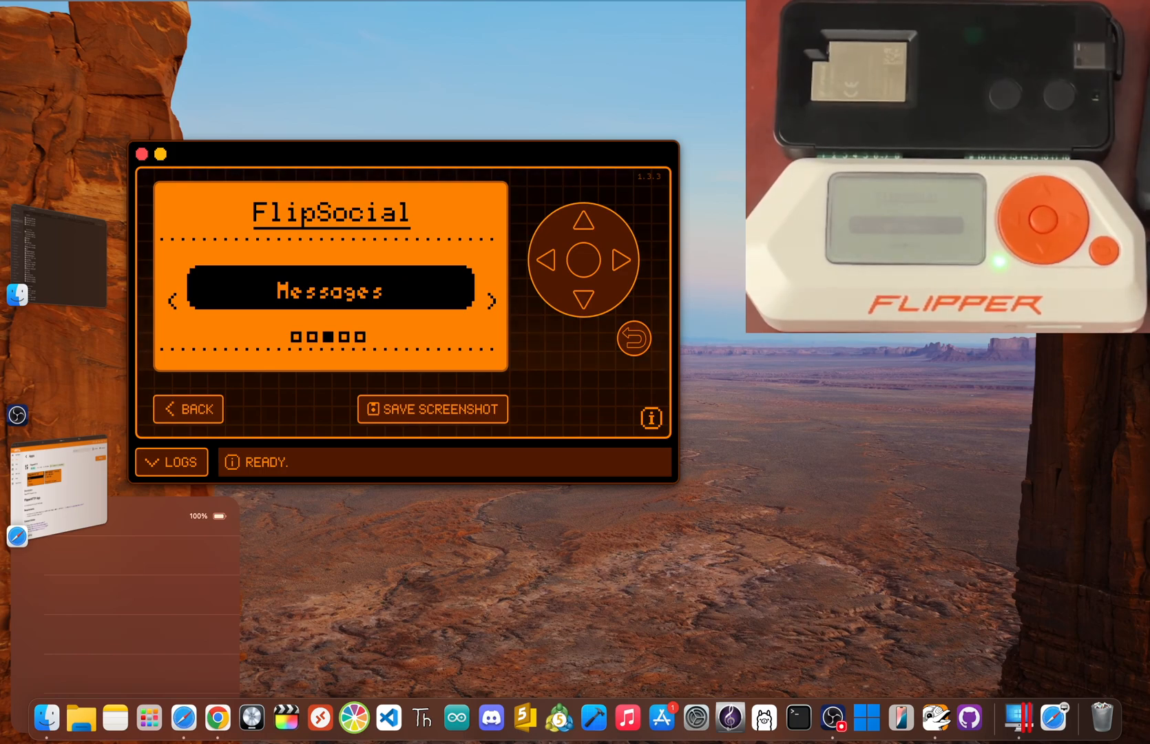
- Select Profile in FlipSocial to view the JBlanked account bio
left_click(489, 301)
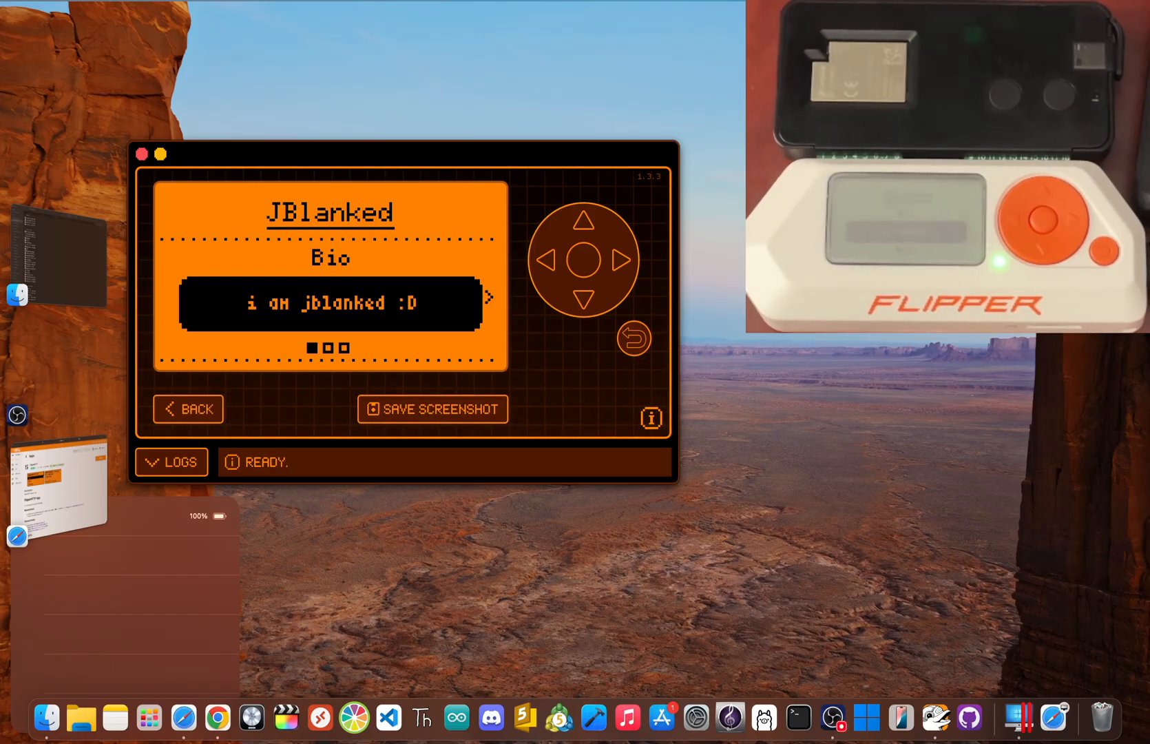
left_click(488, 296)
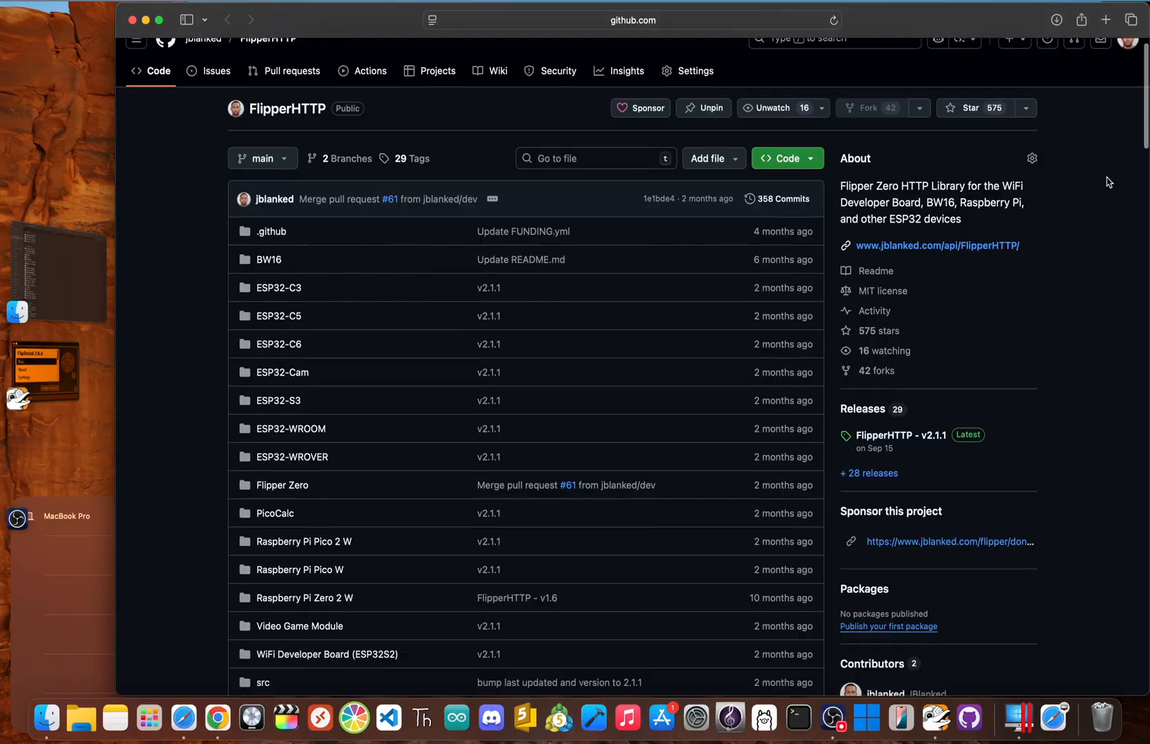
- Scroll through the FlipperHTTP README to the Connect Online section
scroll("down", 3)
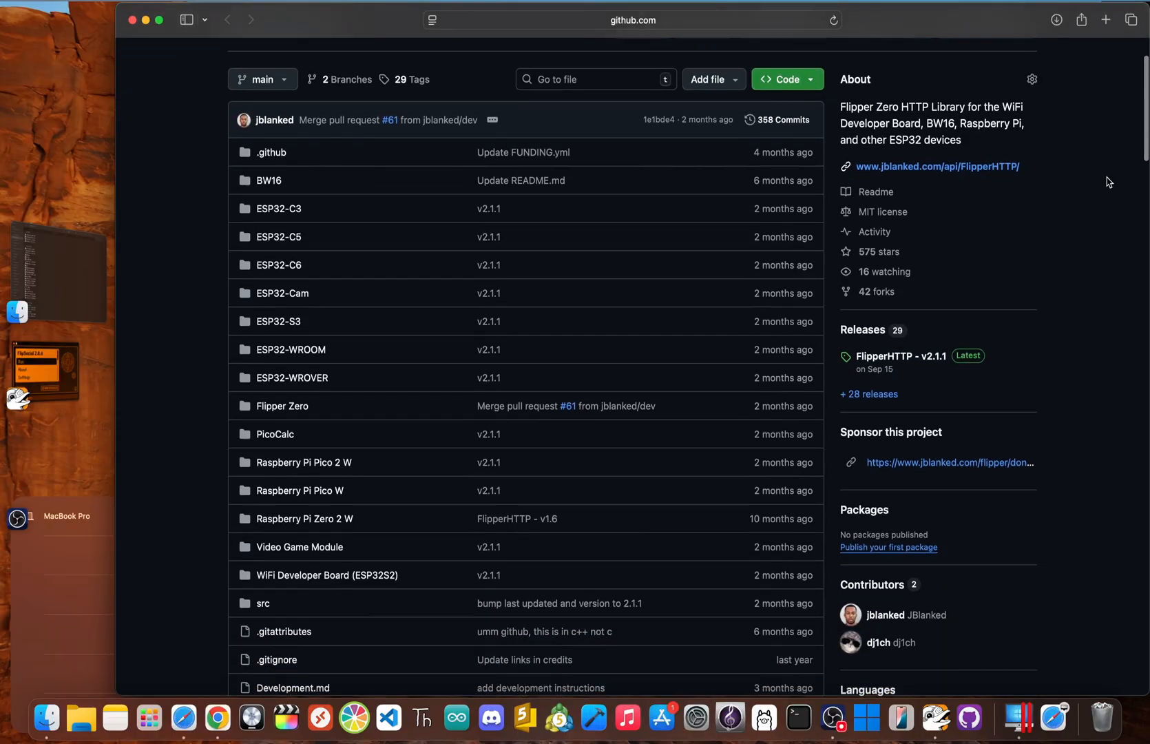
scroll("down", 3)
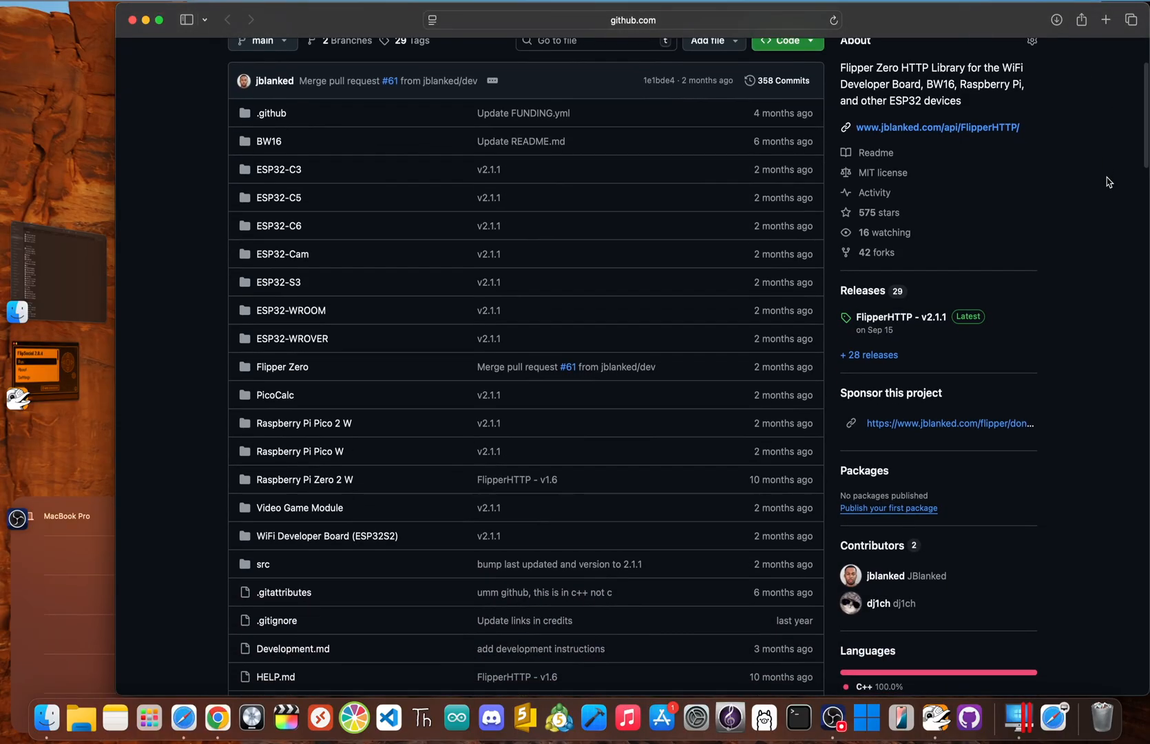
scroll("down", 3)
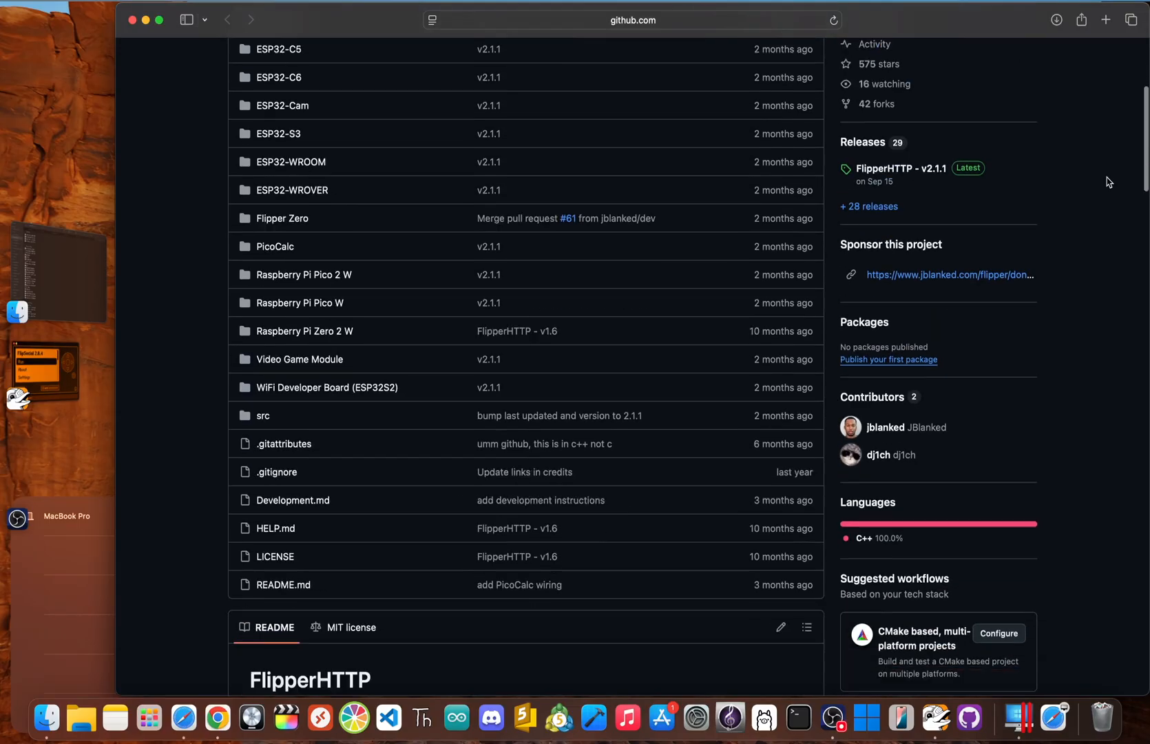
scroll("down", 3)
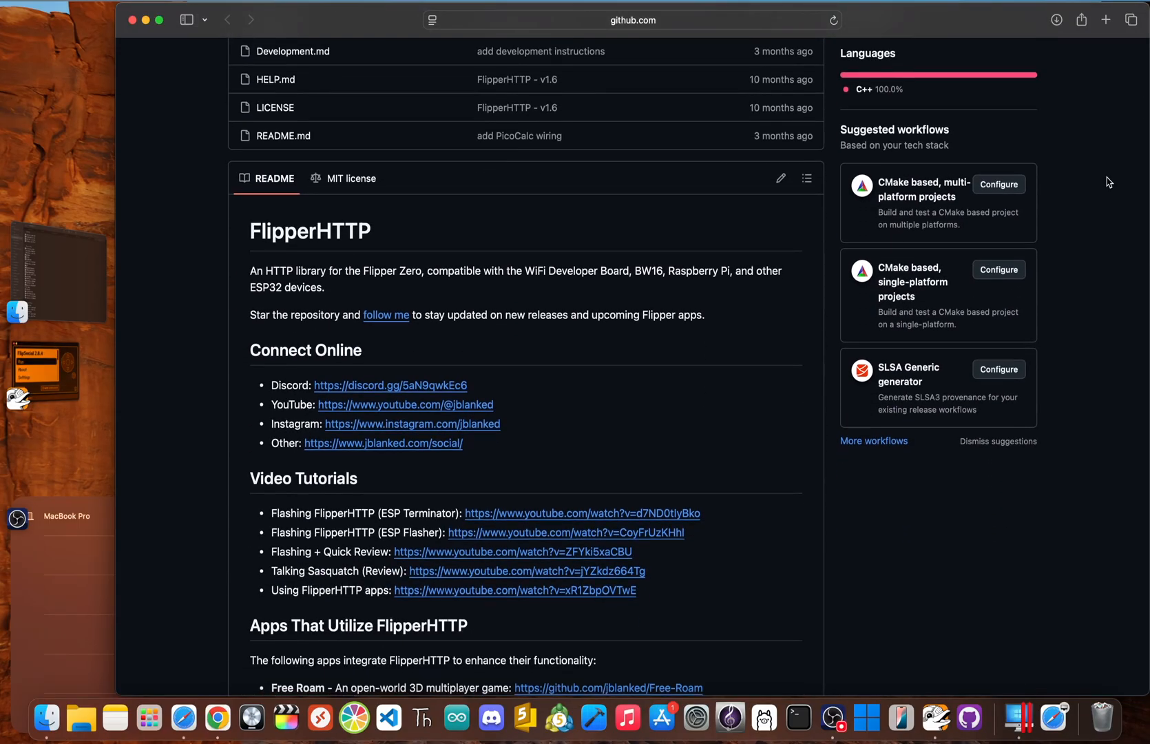
mouse_move(707, 287)
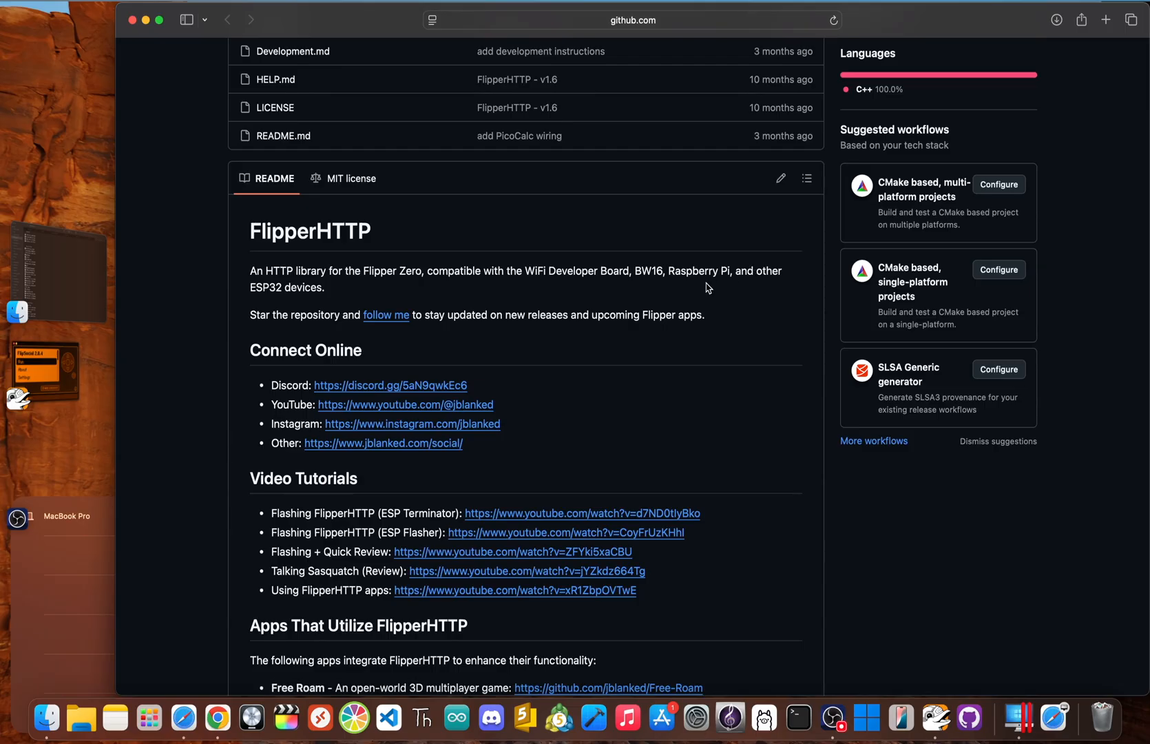
mouse_move(616, 336)
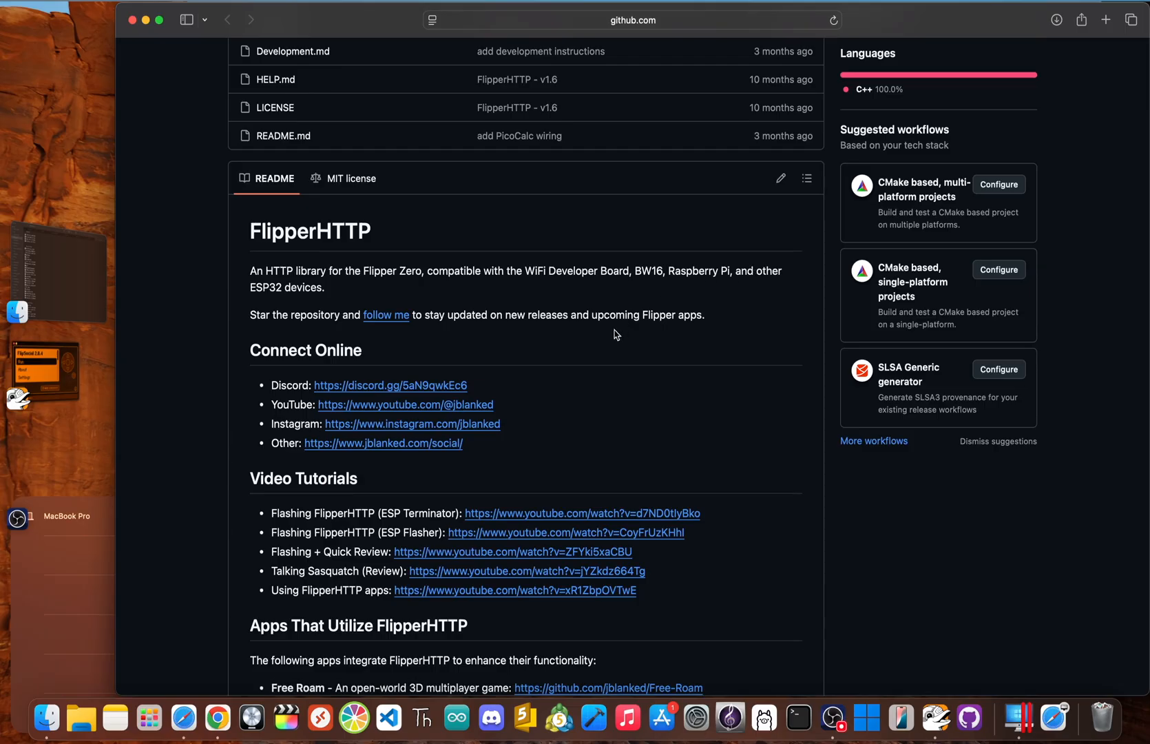
scroll("down", 3)
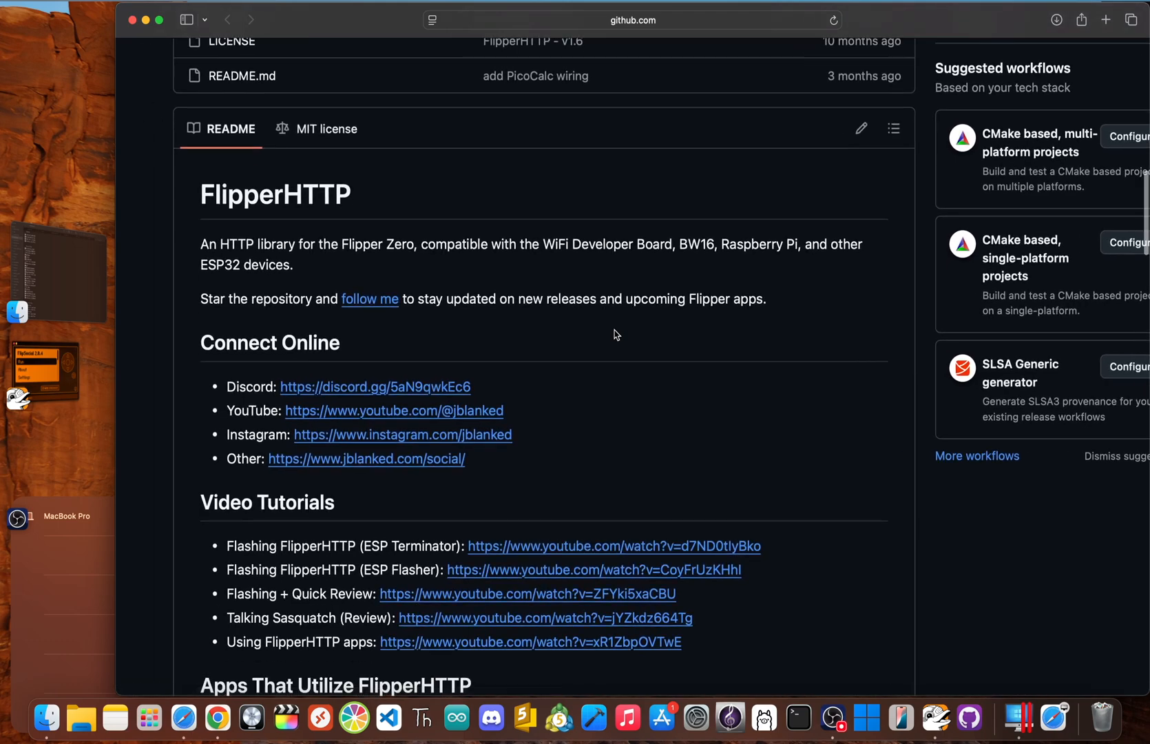
mouse_move(405, 387)
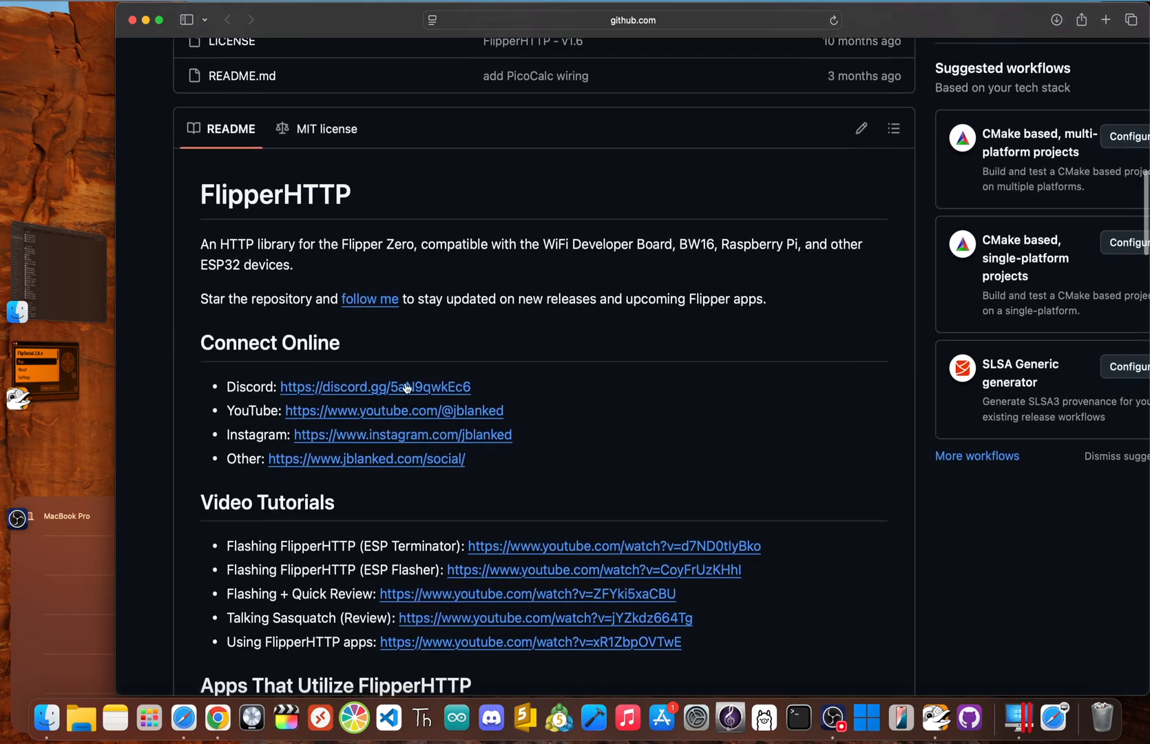
- Open the README's Discord invite link, then move up the Flipper app list toward FlipMap
left_click(374, 387)
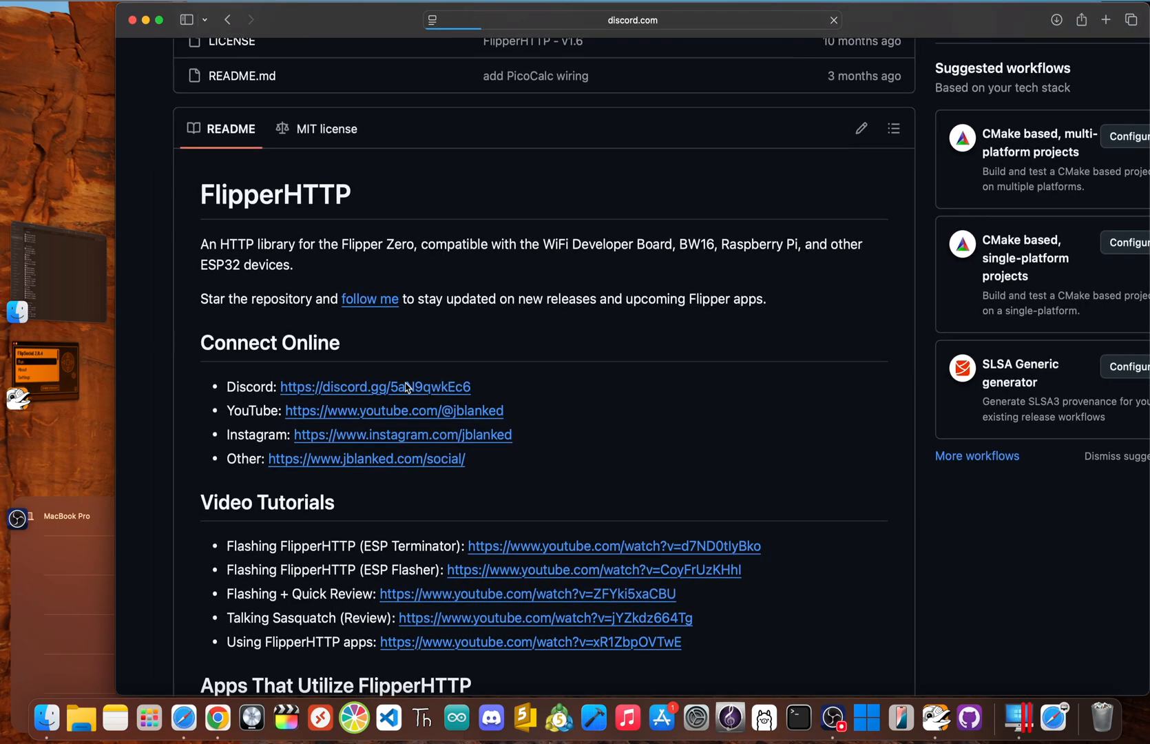
left_click(375, 386)
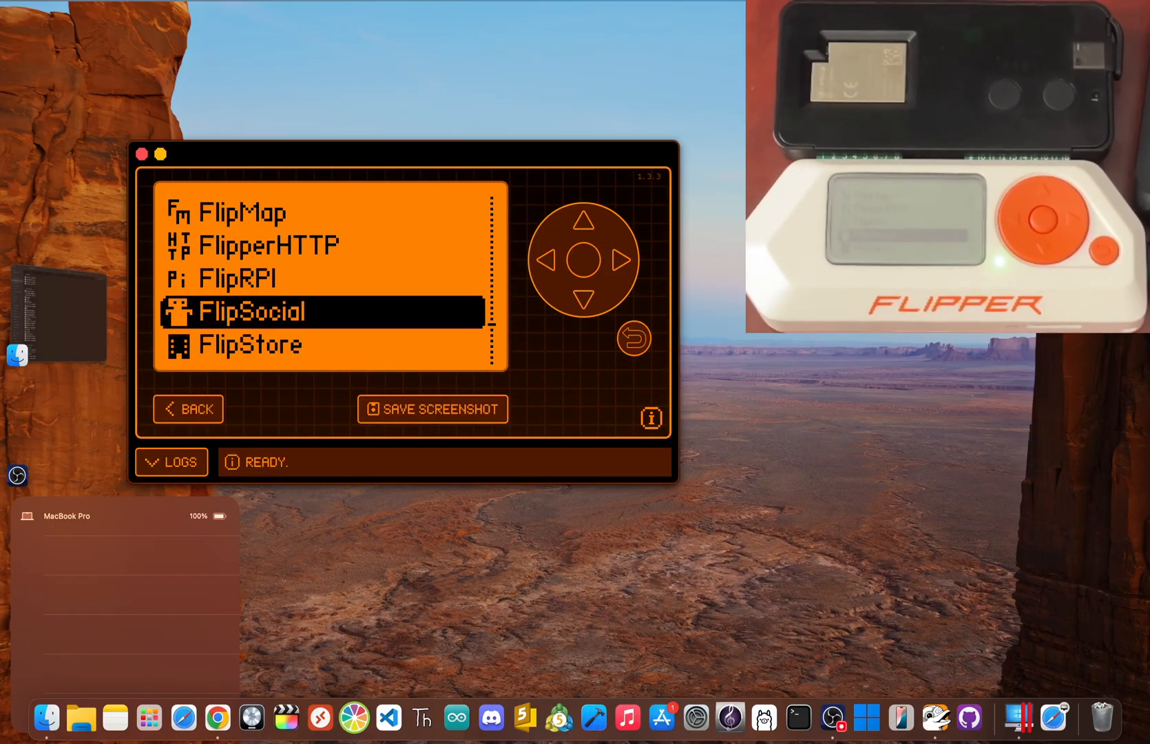
left_click(582, 206)
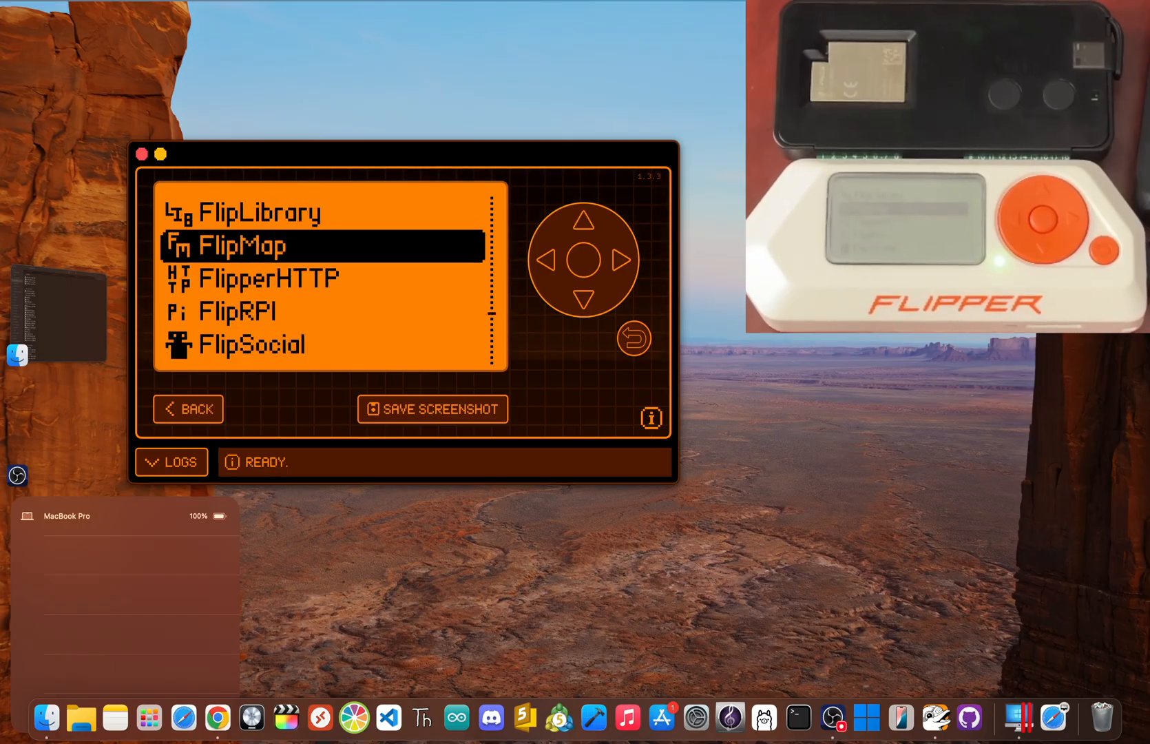